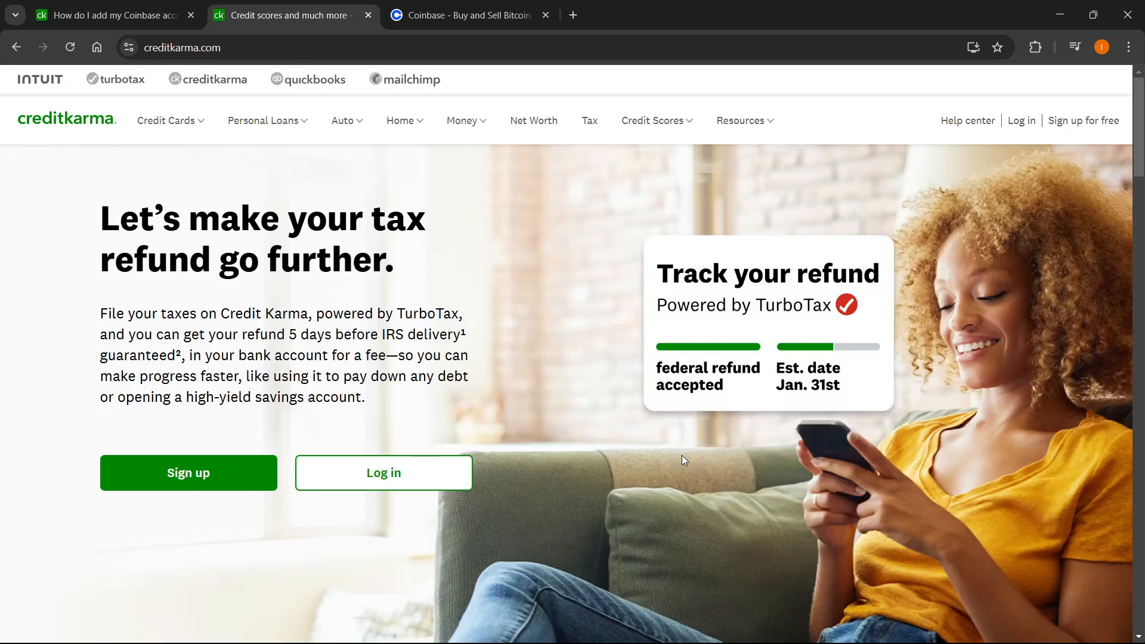
mouse_move(743, 24)
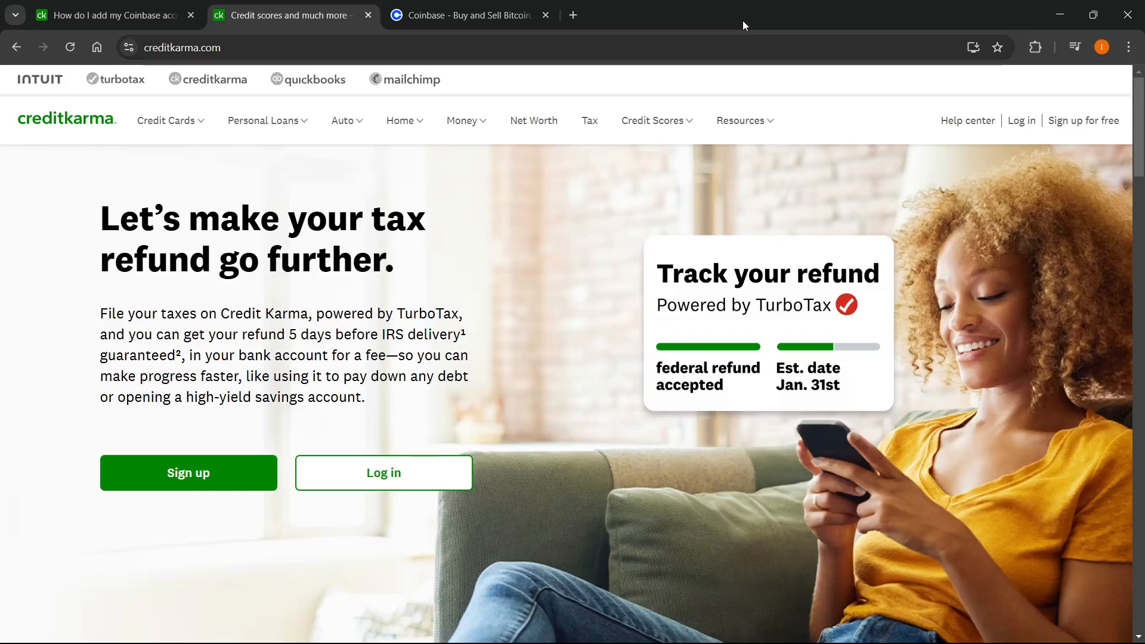
- Switch to the Coinbase homepage tab
left_click(467, 15)
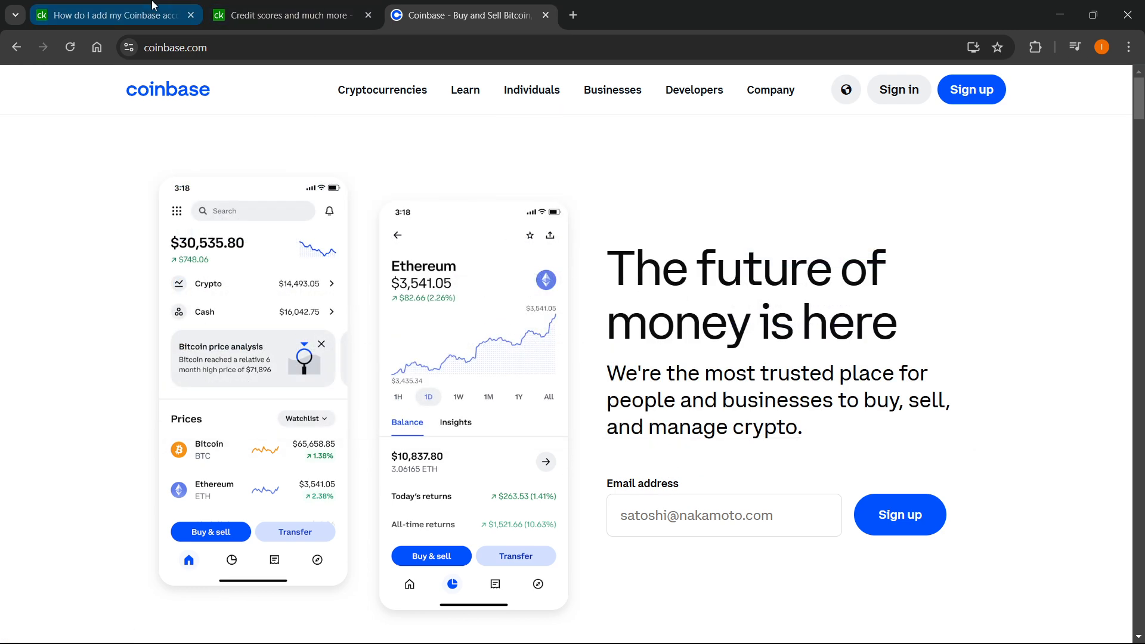
- Bring up the help article 'How do I add my Coinbase account in Net Worth?'
left_click(107, 15)
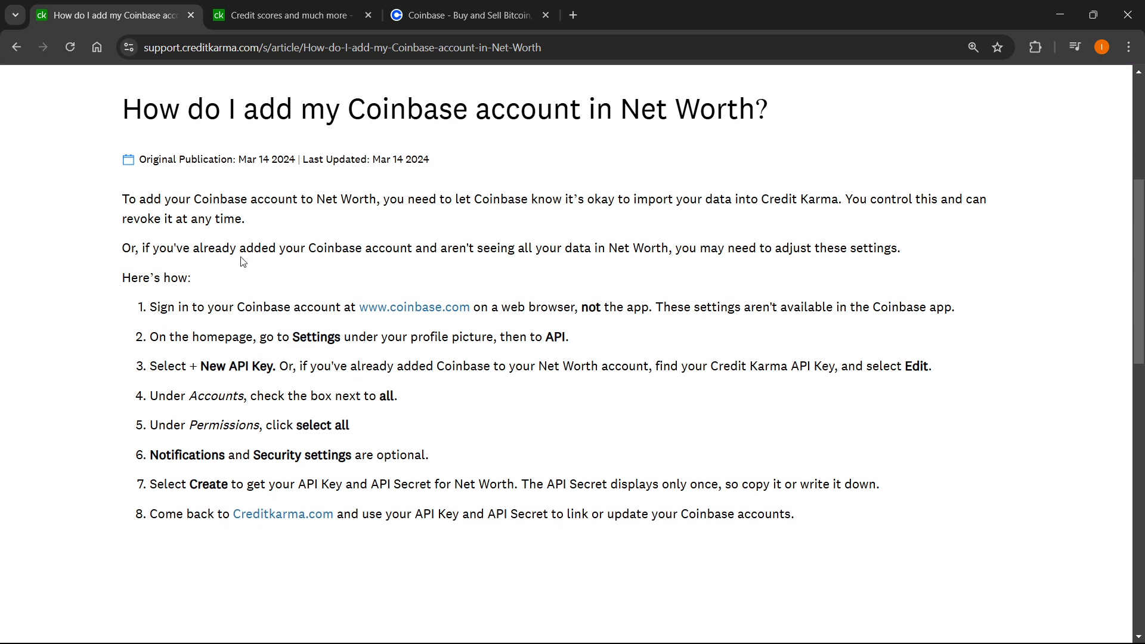
mouse_move(308, 203)
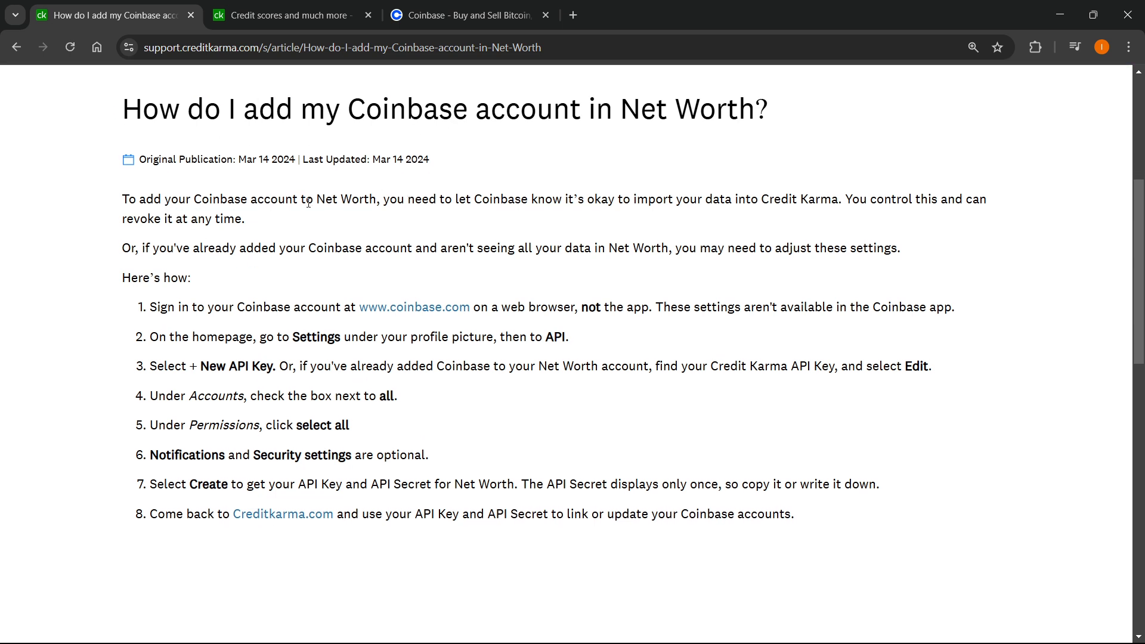
mouse_move(475, 213)
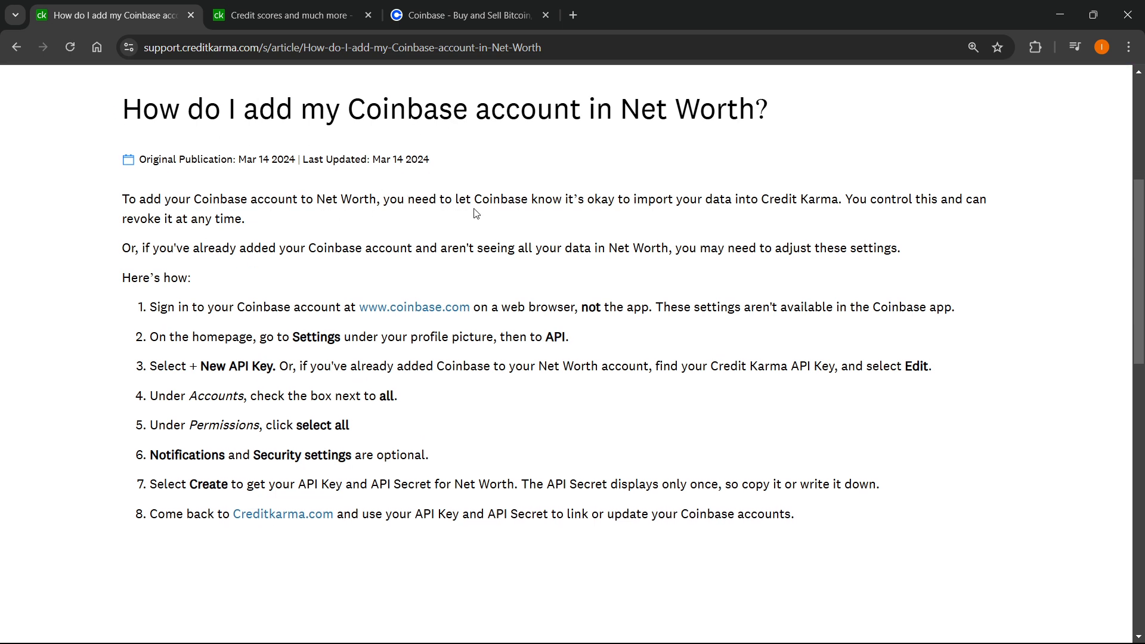
mouse_move(601, 201)
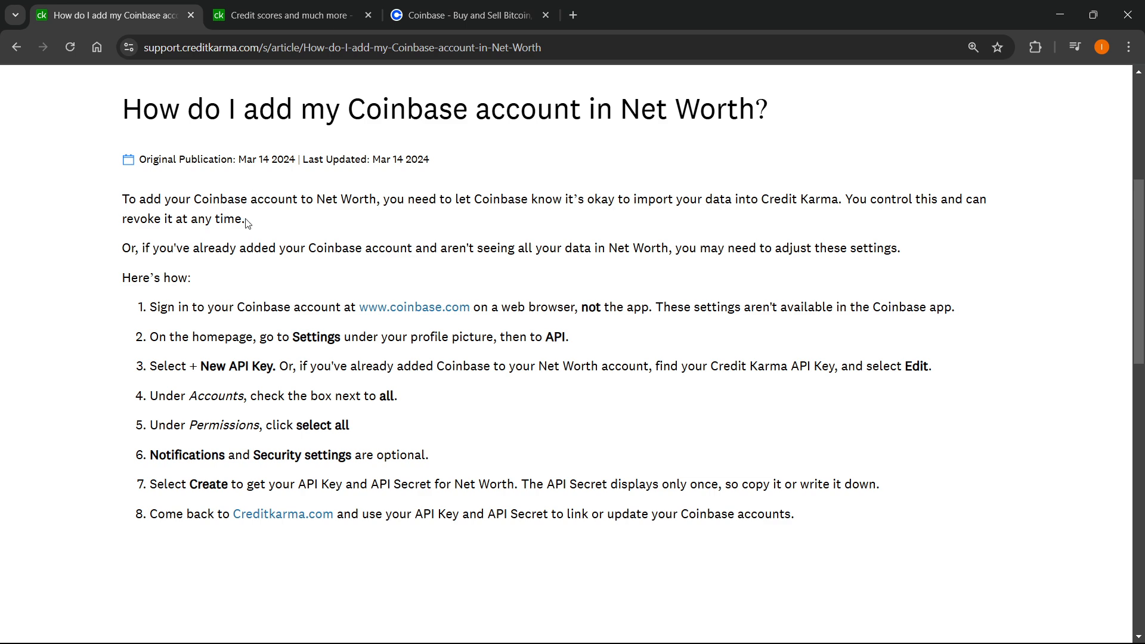
mouse_move(172, 300)
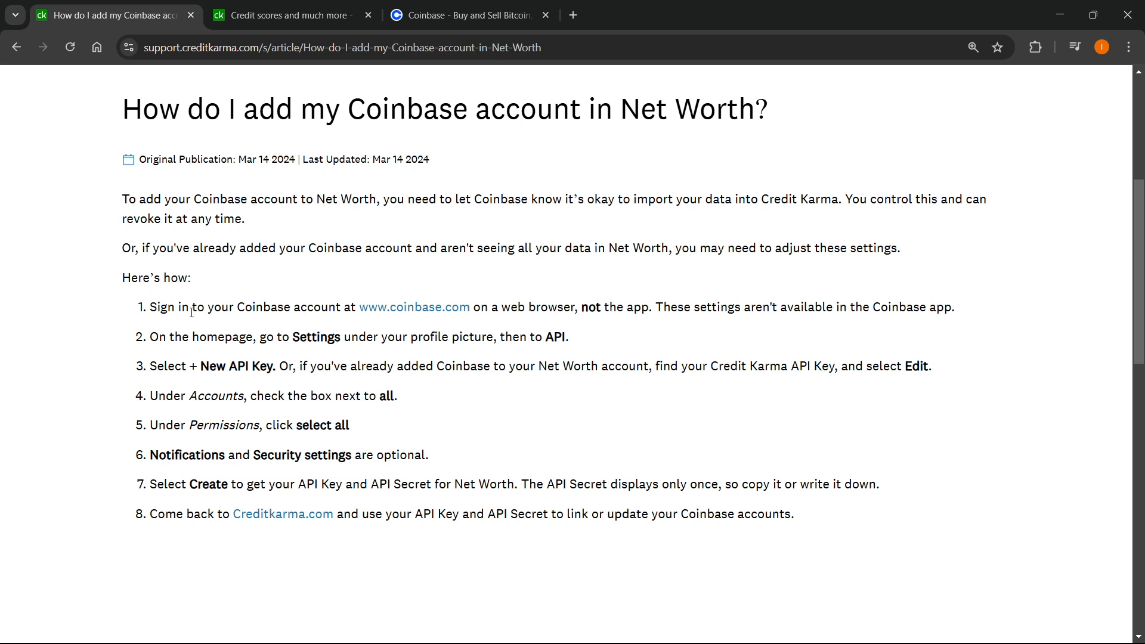
mouse_move(270, 319)
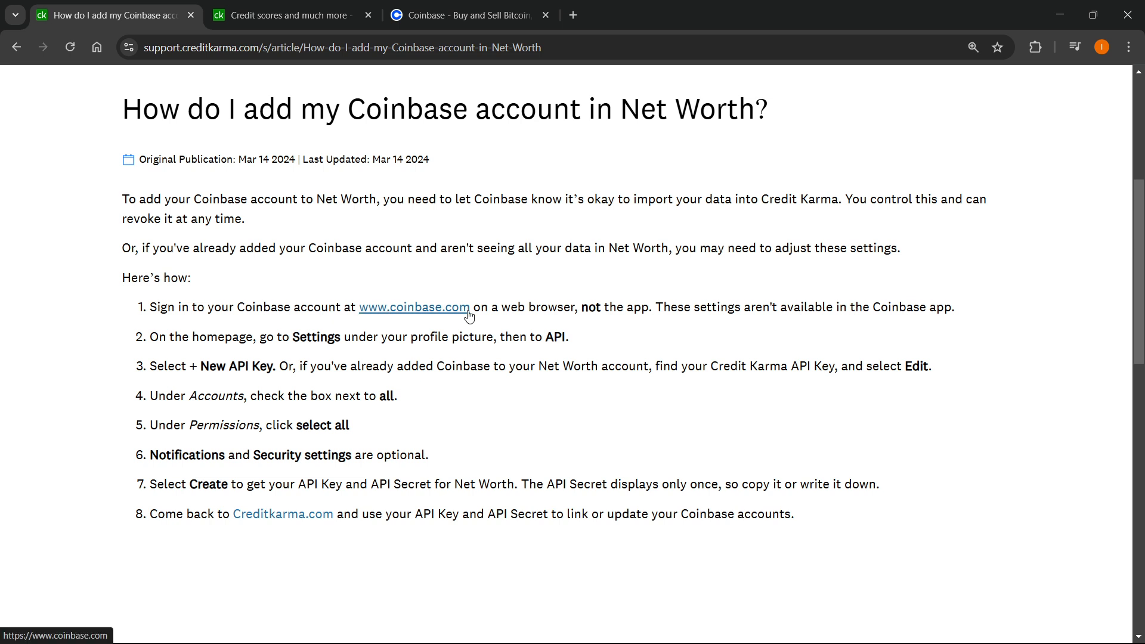
mouse_move(549, 307)
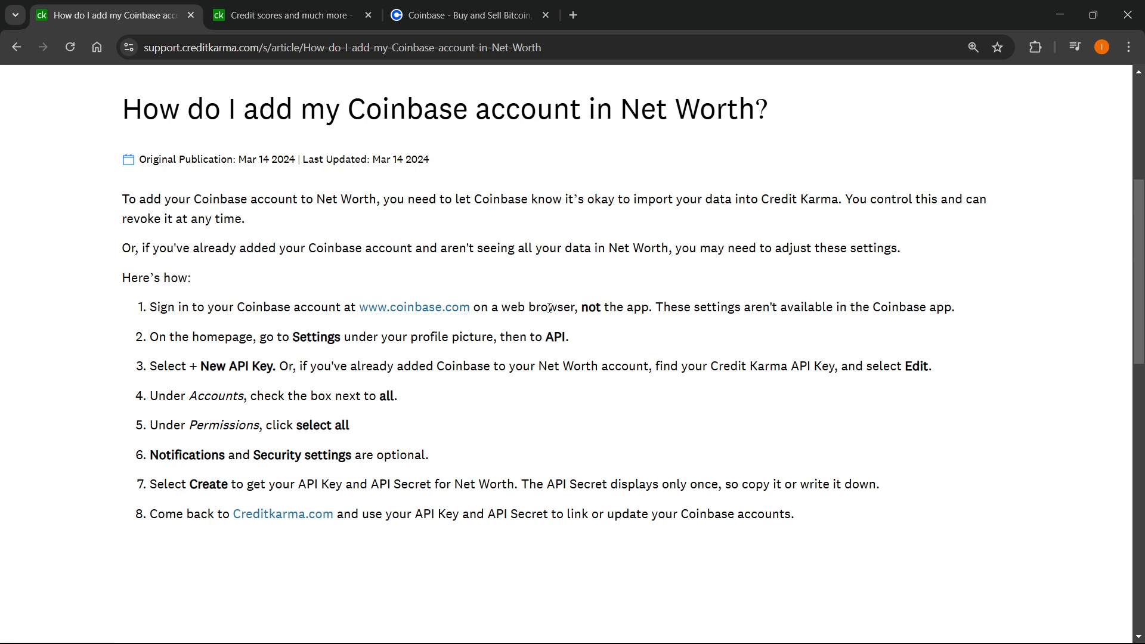
left_click(467, 15)
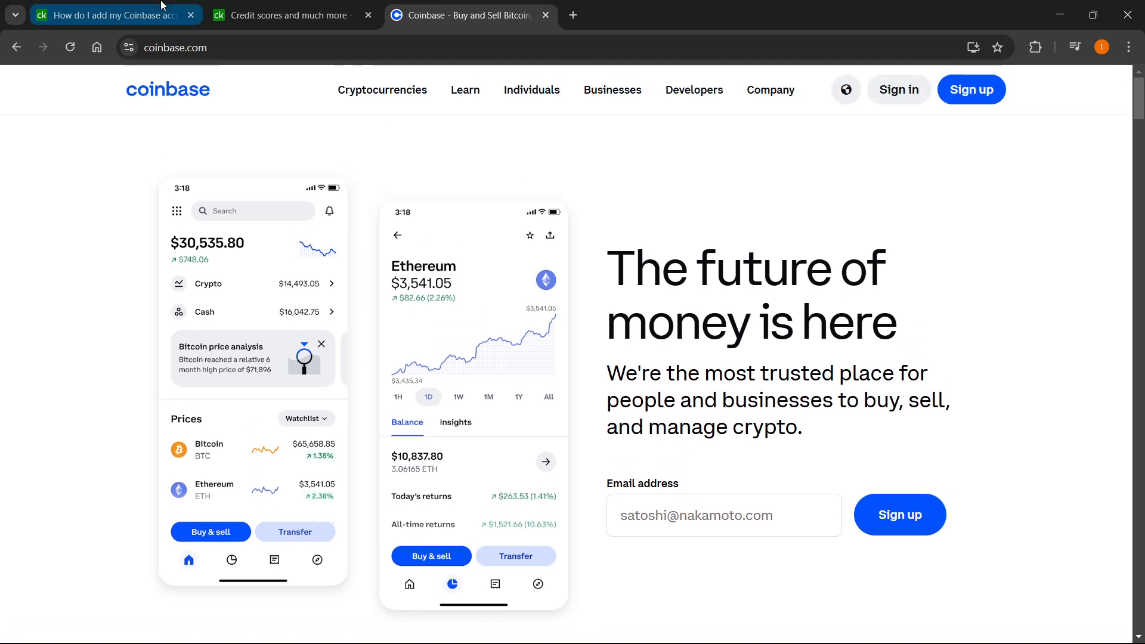
left_click(113, 14)
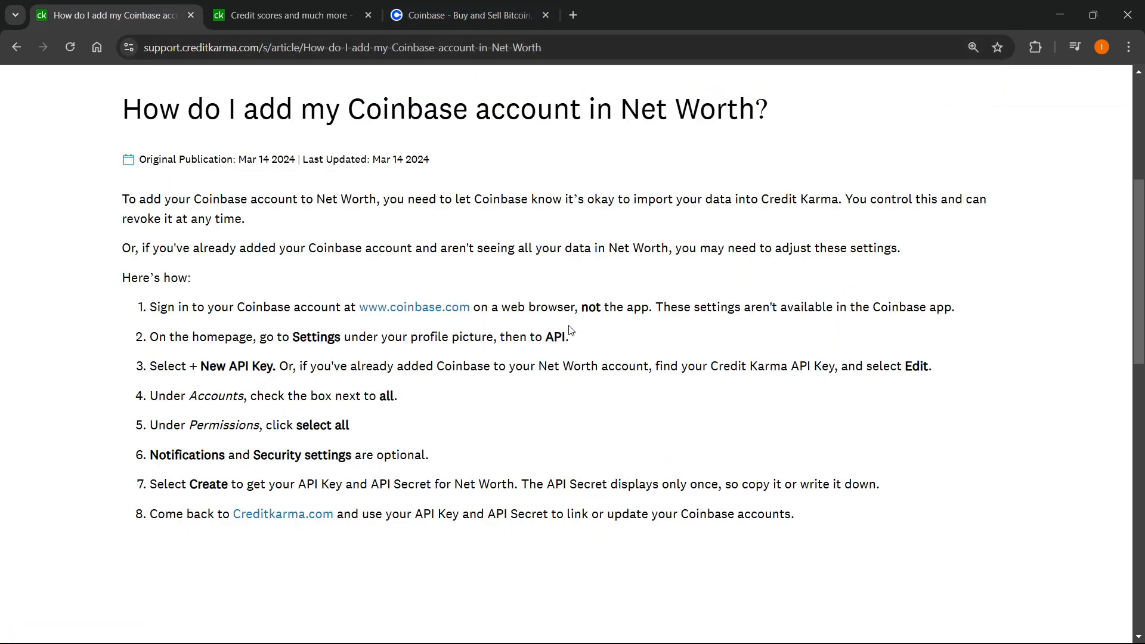
mouse_move(594, 322)
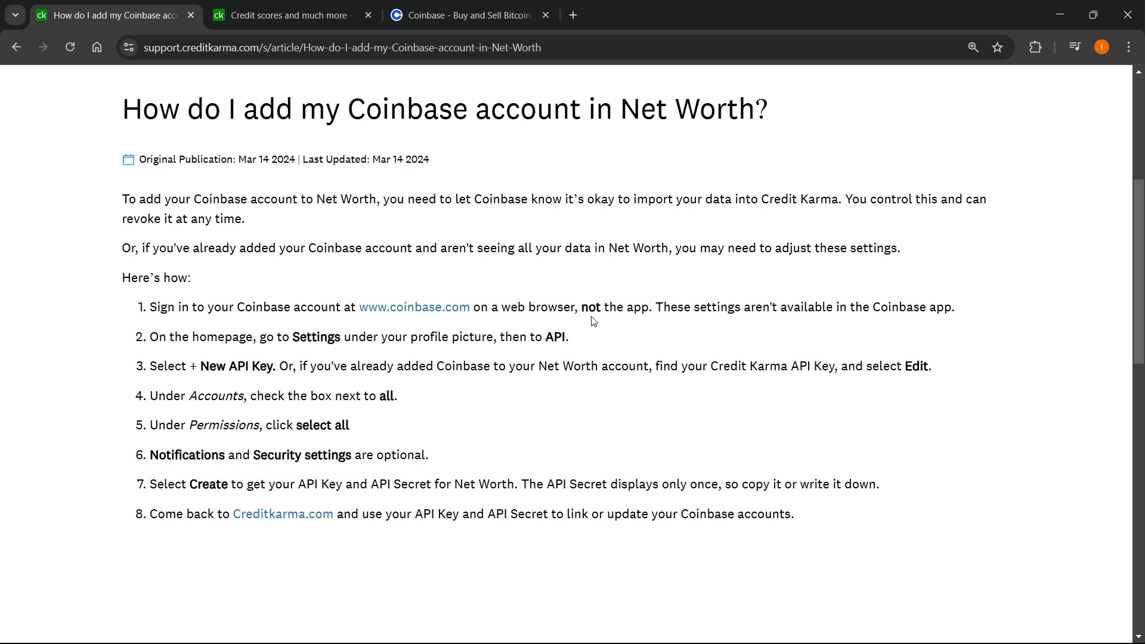
mouse_move(795, 308)
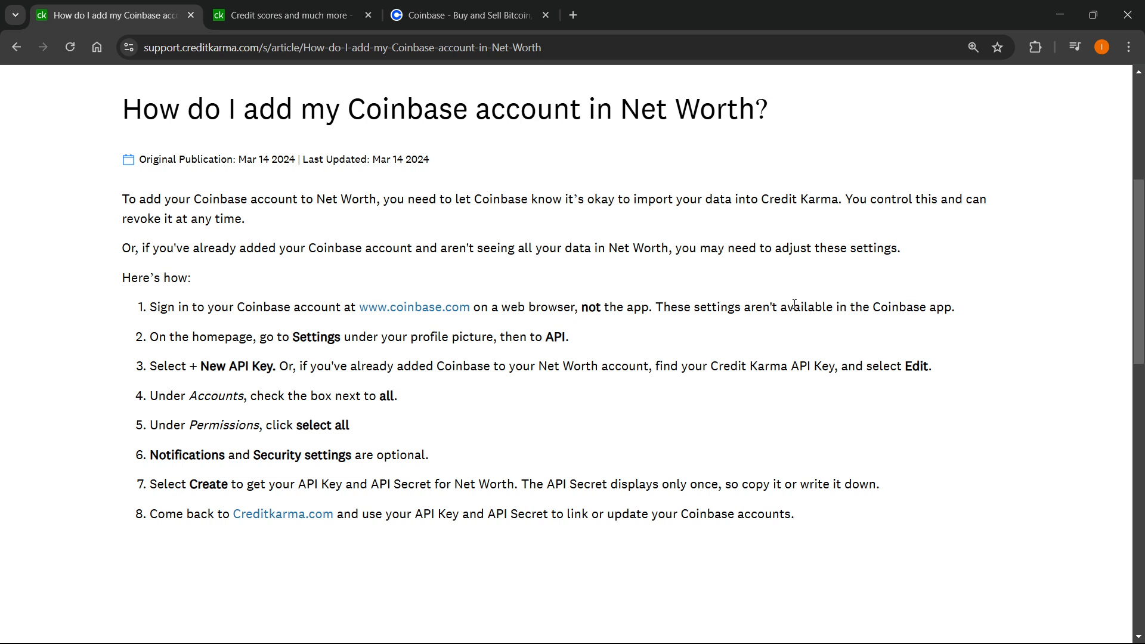
mouse_move(809, 308)
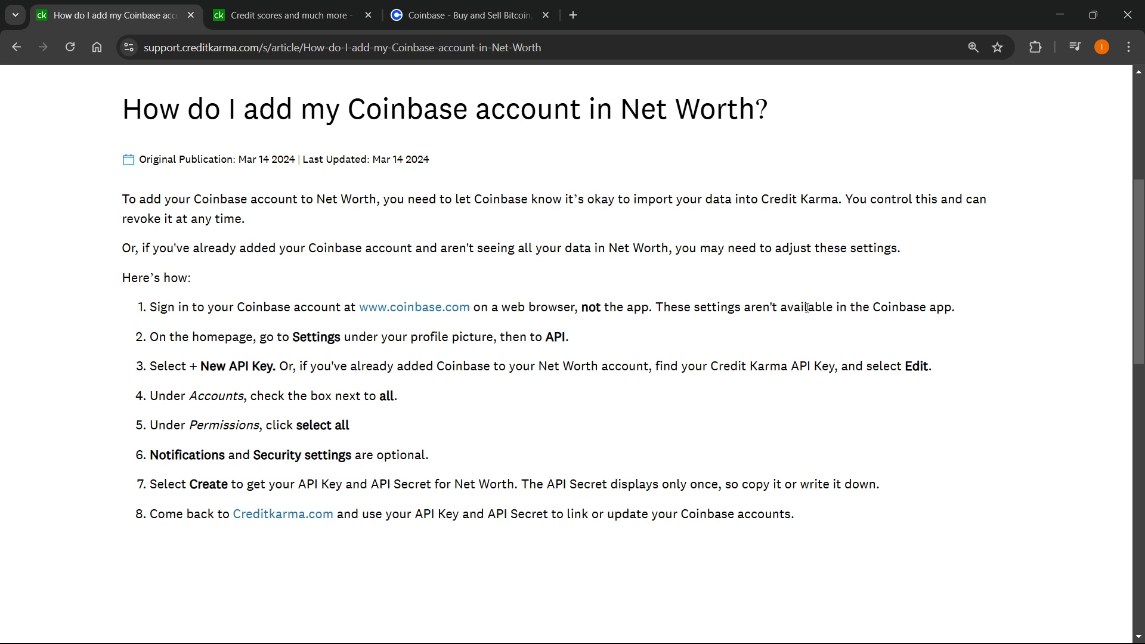
- Go to the Coinbase tab and open its Sign in page
left_click(478, 16)
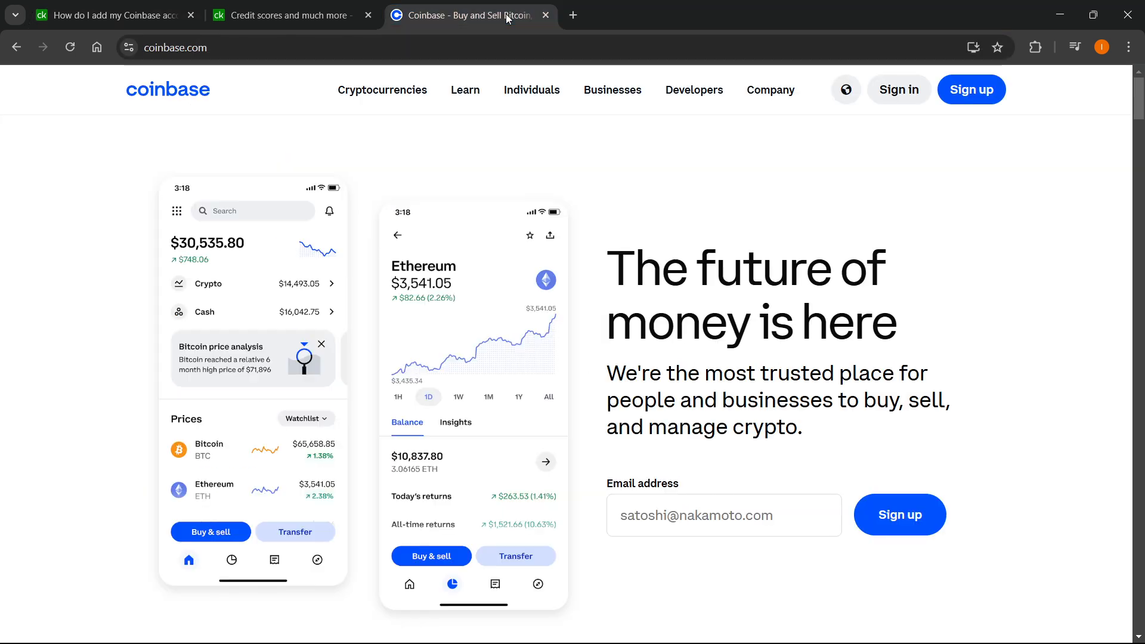
mouse_move(970, 101)
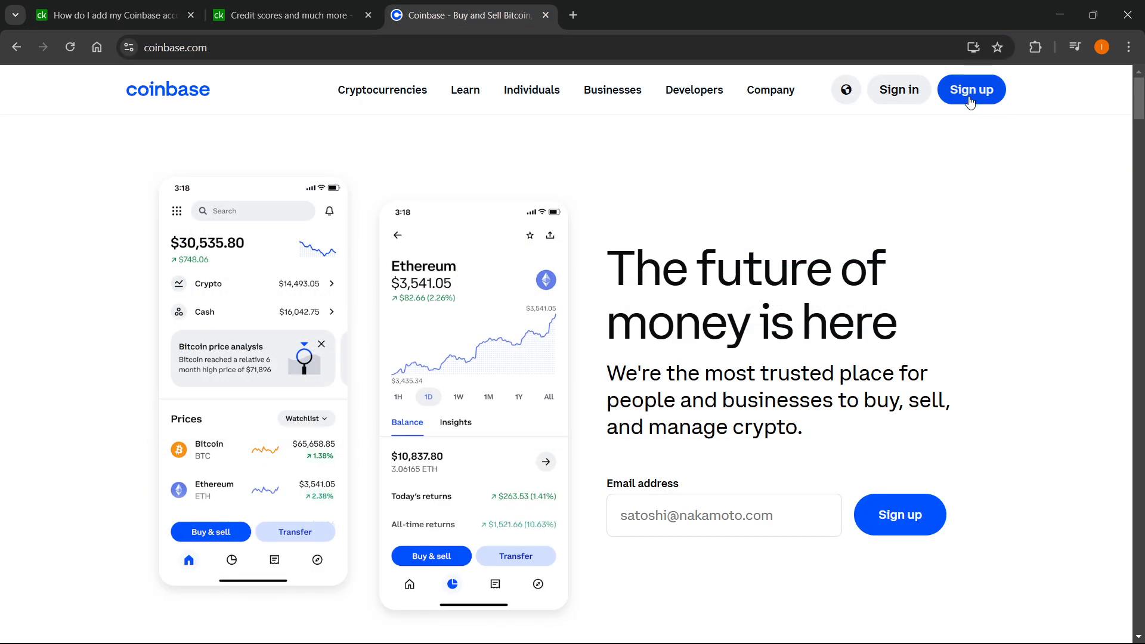
mouse_move(899, 96)
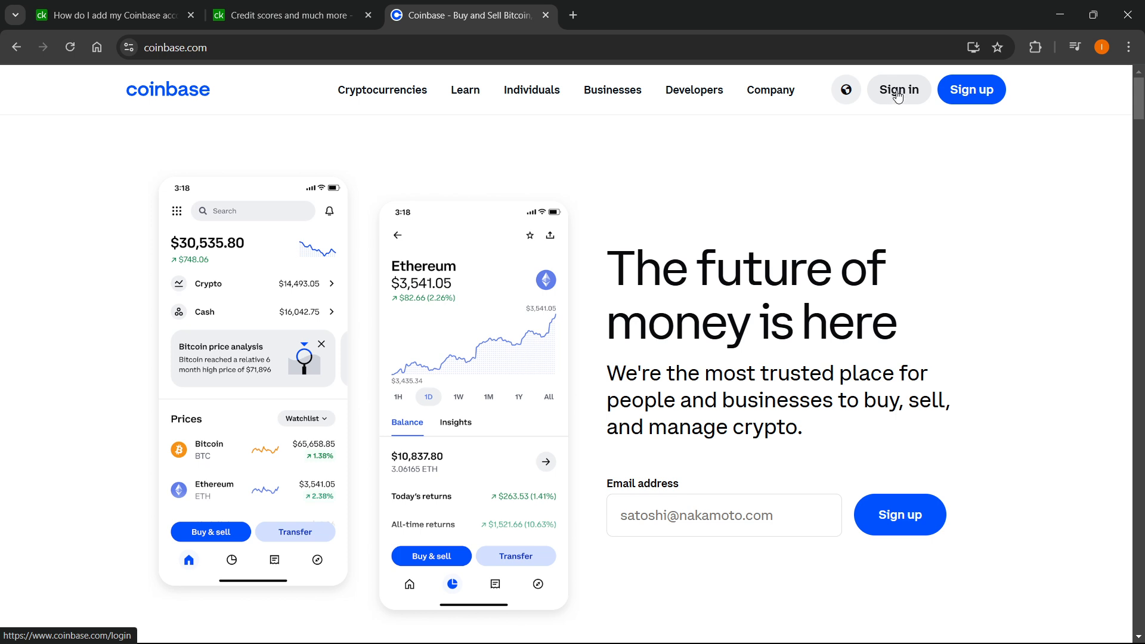
mouse_move(898, 94)
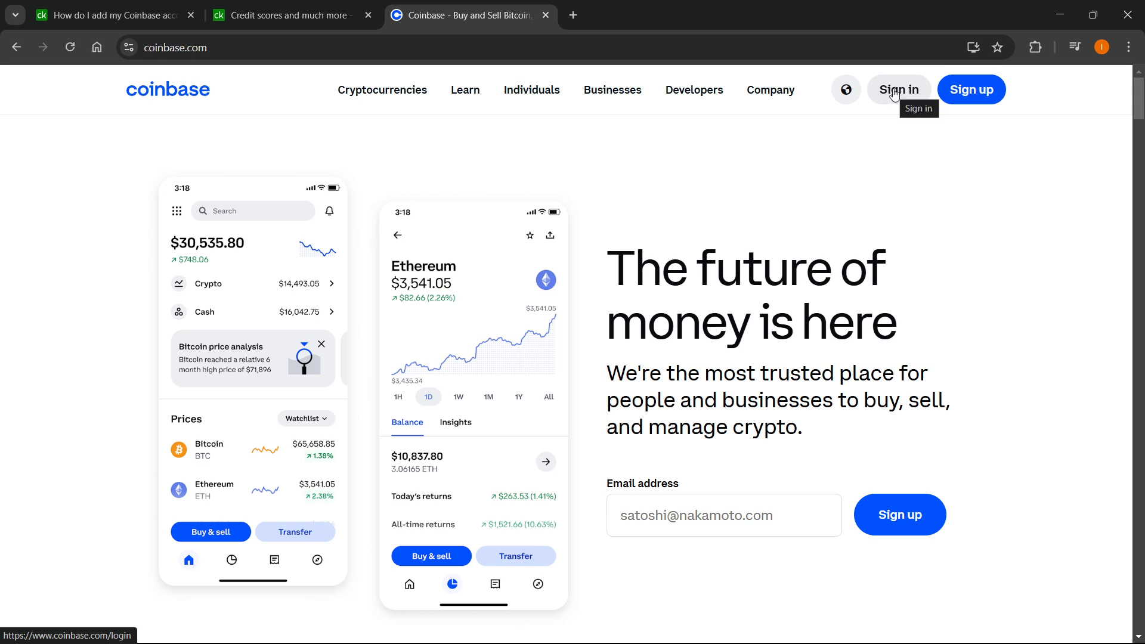
left_click(898, 89)
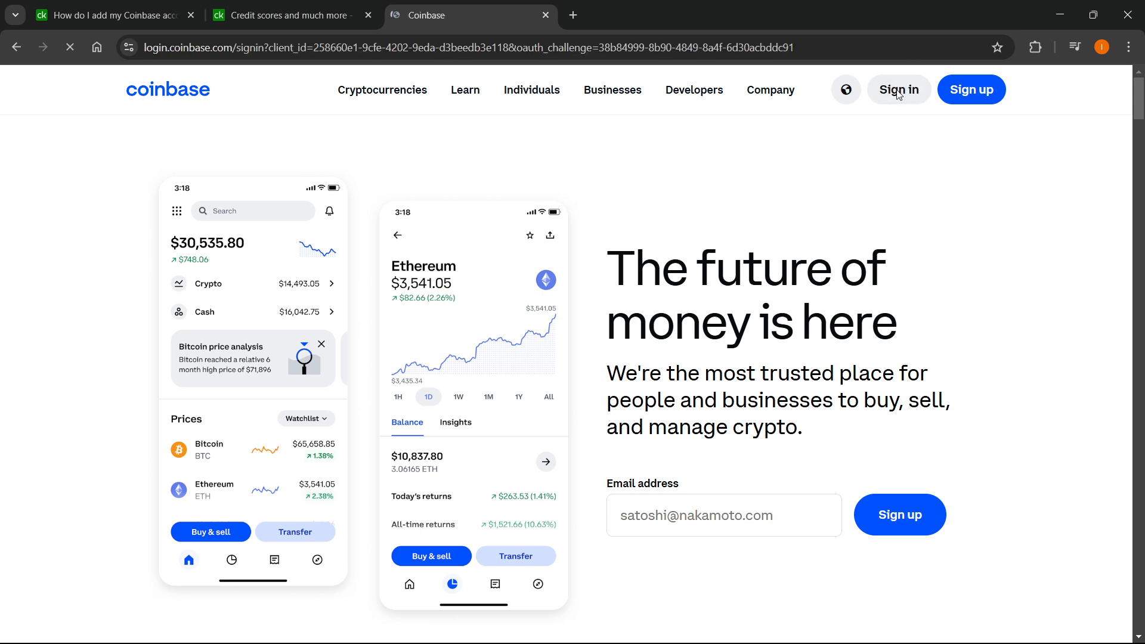
left_click(898, 90)
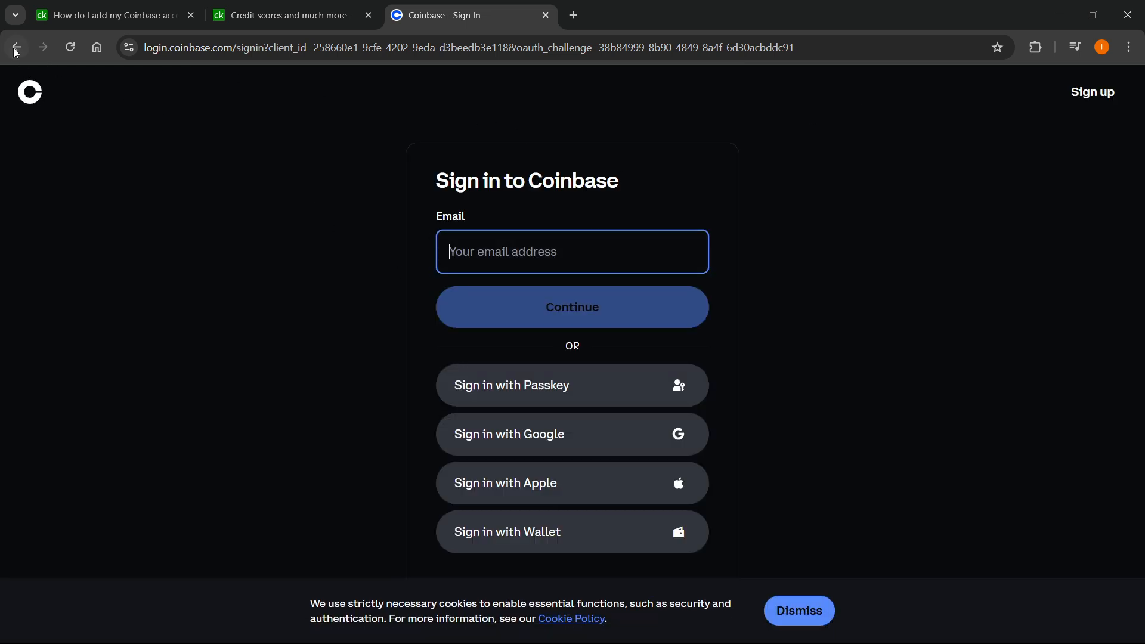
- Return to the Credit Karma help article and scroll through setup steps 1–8
left_click(113, 15)
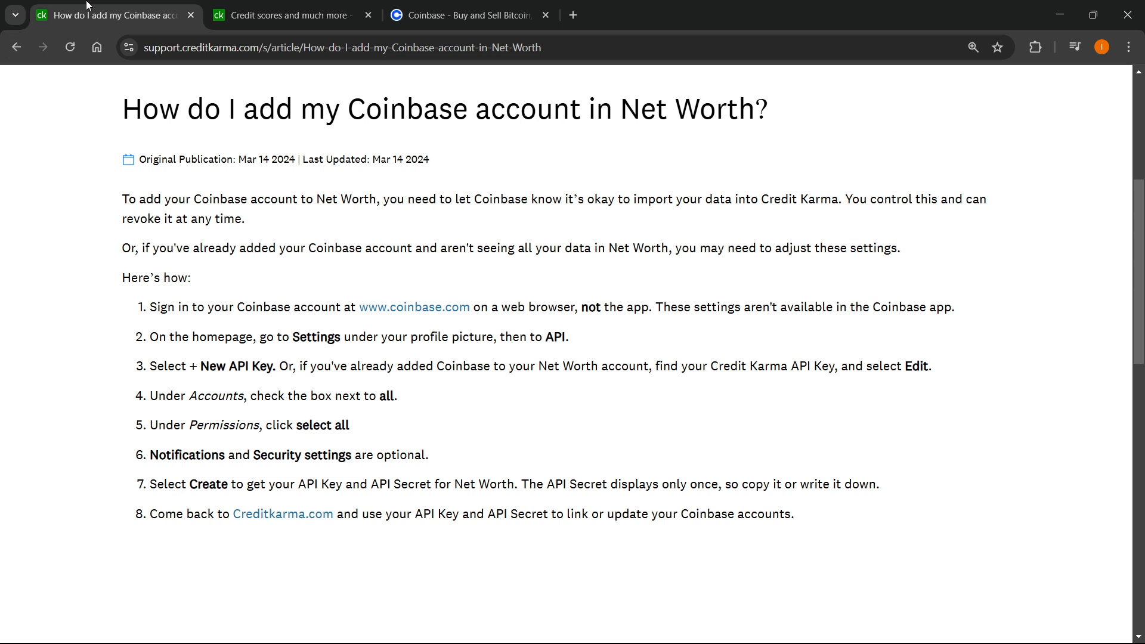
mouse_move(276, 355)
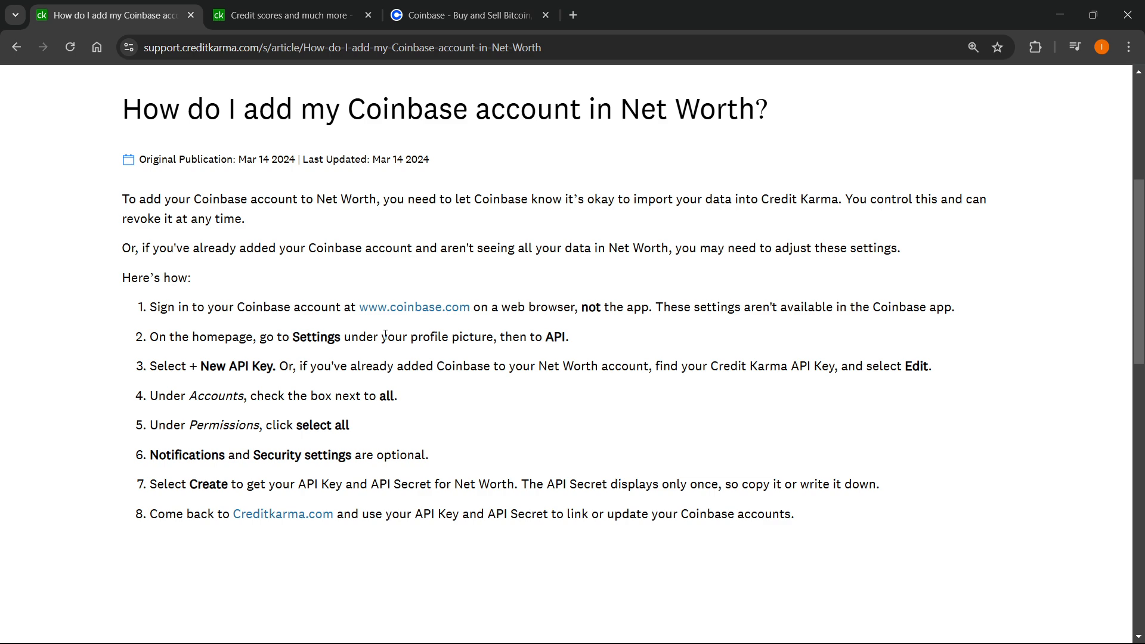
mouse_move(548, 337)
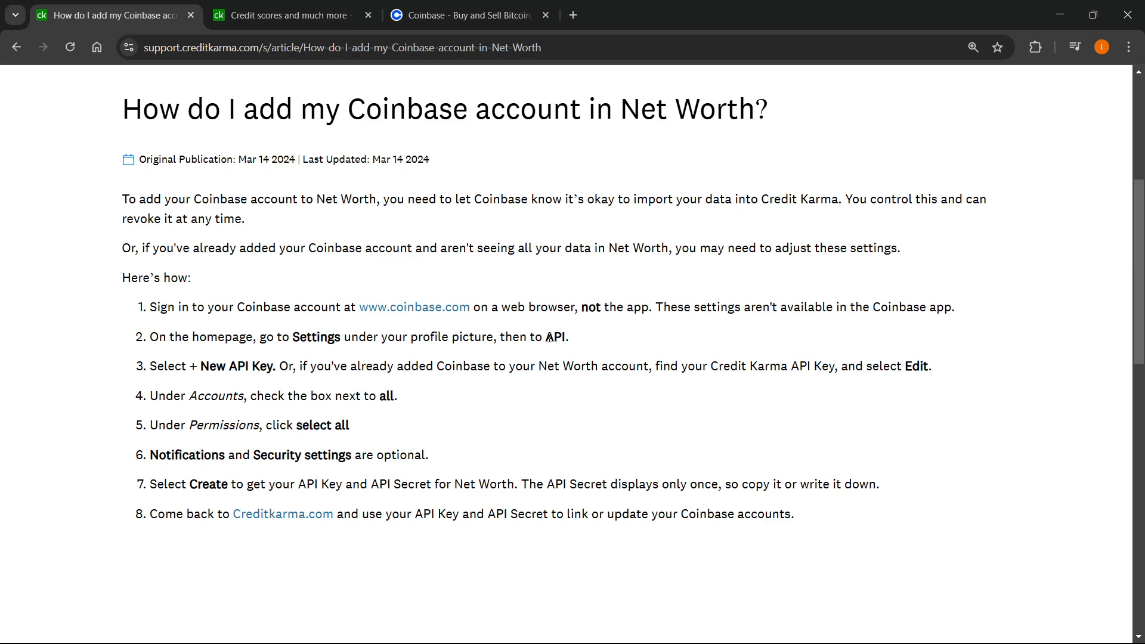
scroll("down", 3)
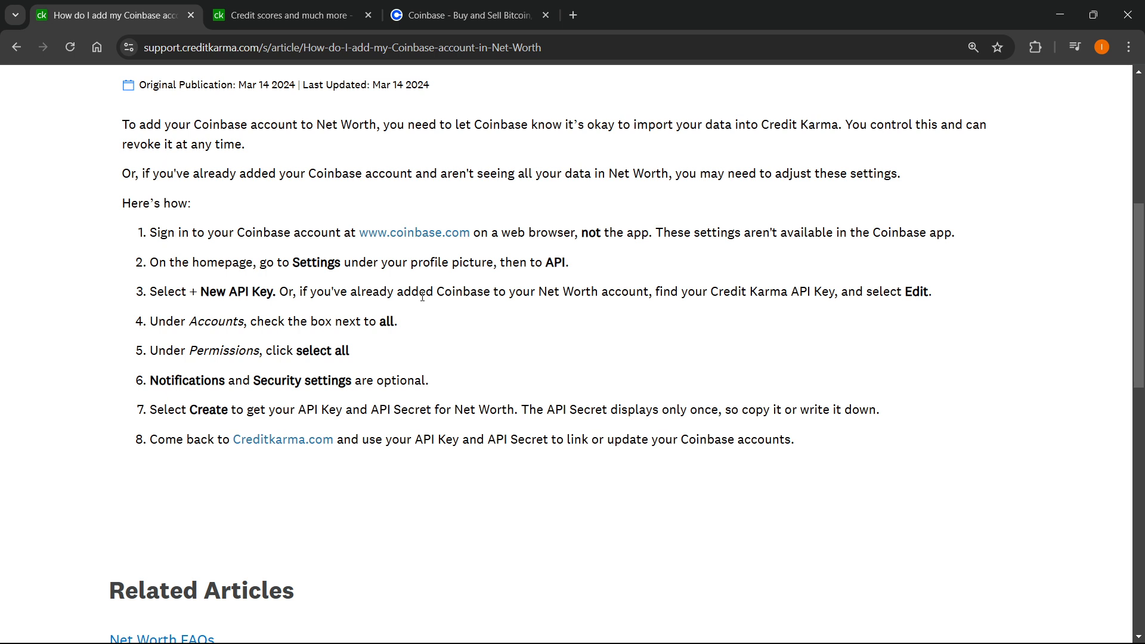
mouse_move(655, 297)
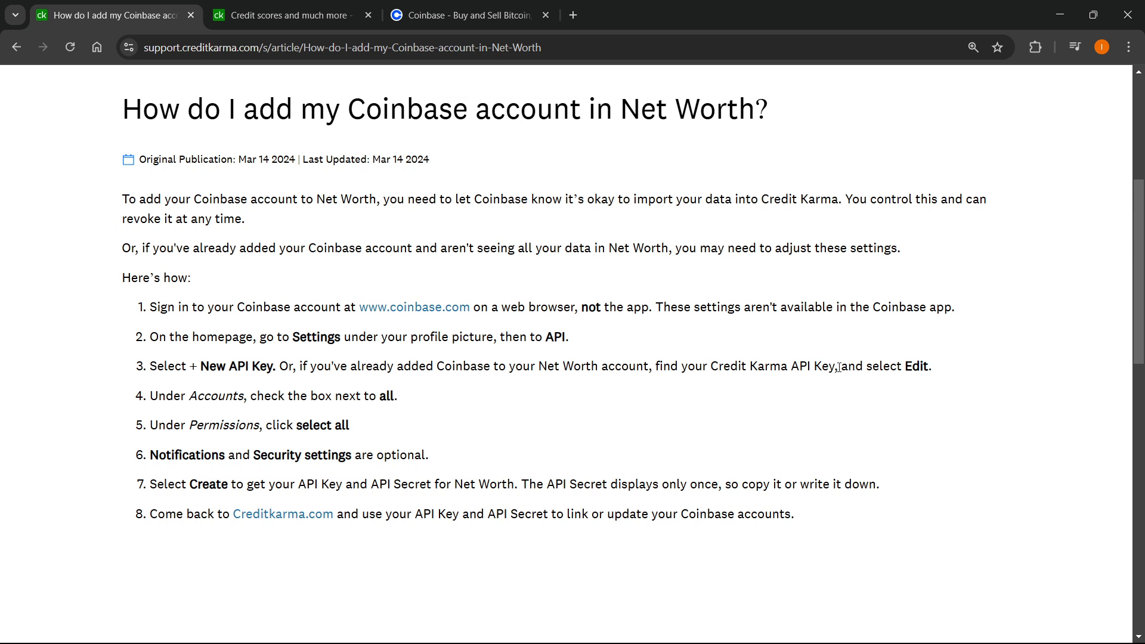
mouse_move(669, 345)
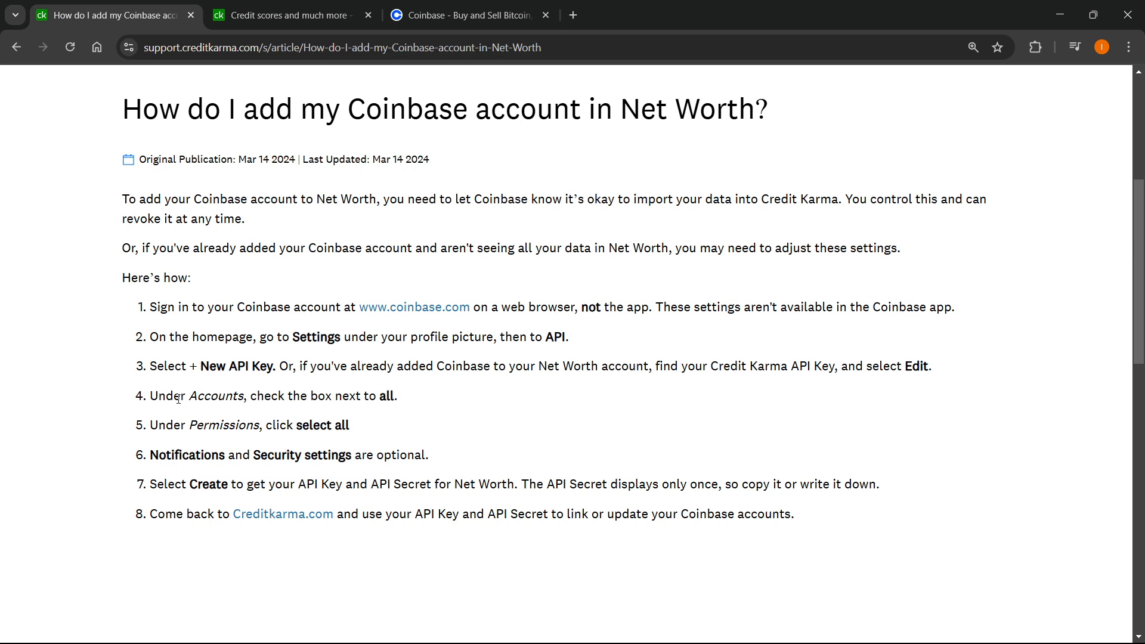
mouse_move(399, 395)
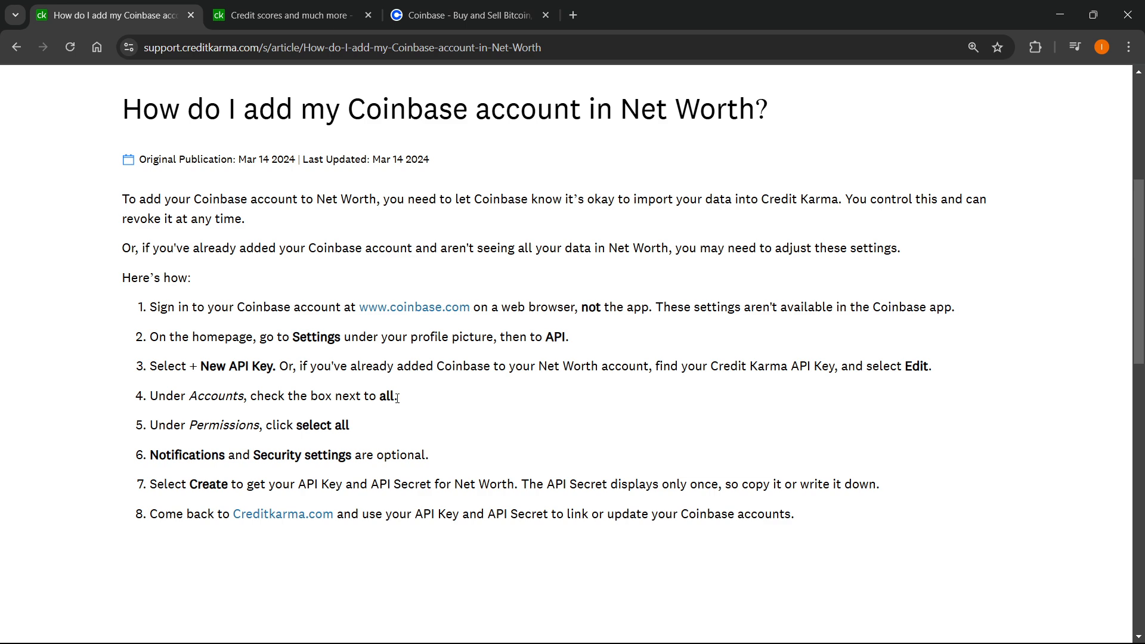
mouse_move(217, 429)
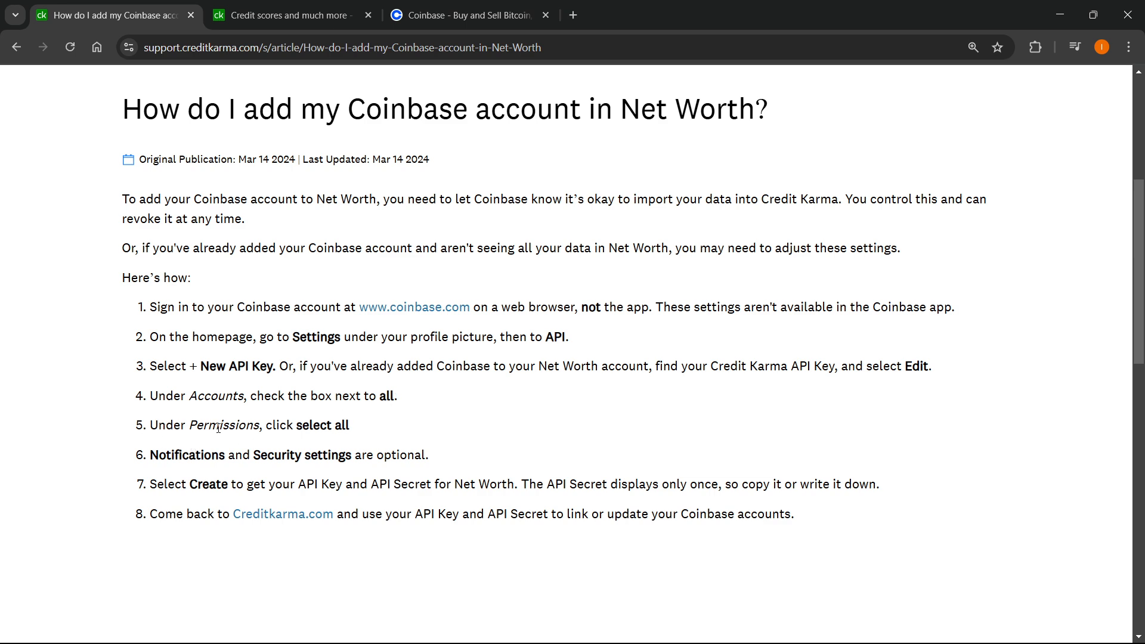
mouse_move(313, 430)
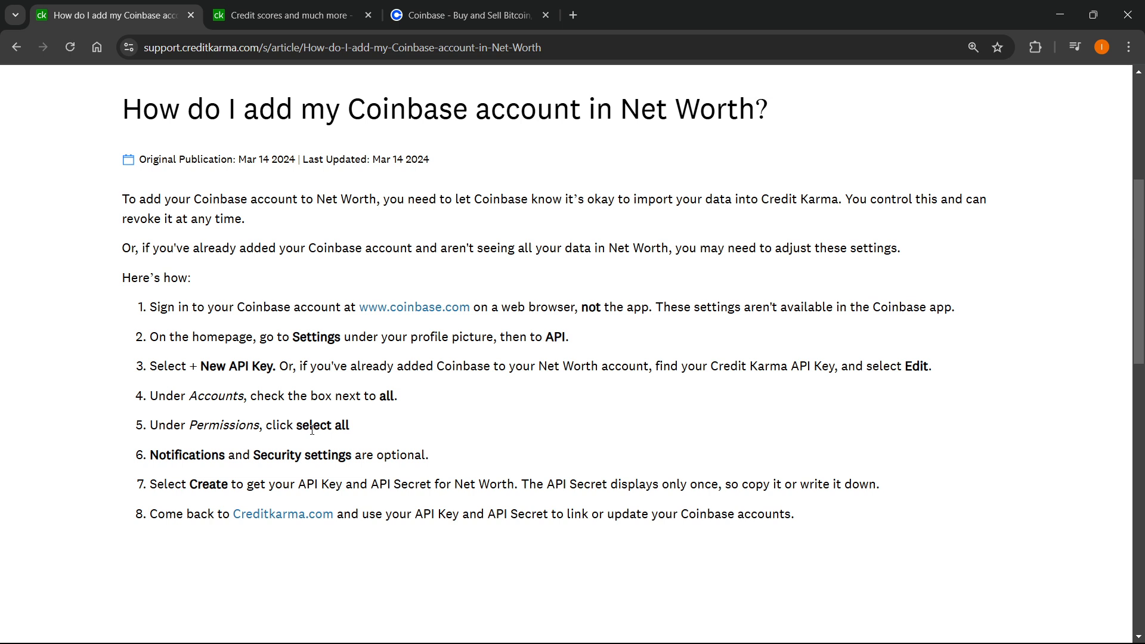
mouse_move(369, 452)
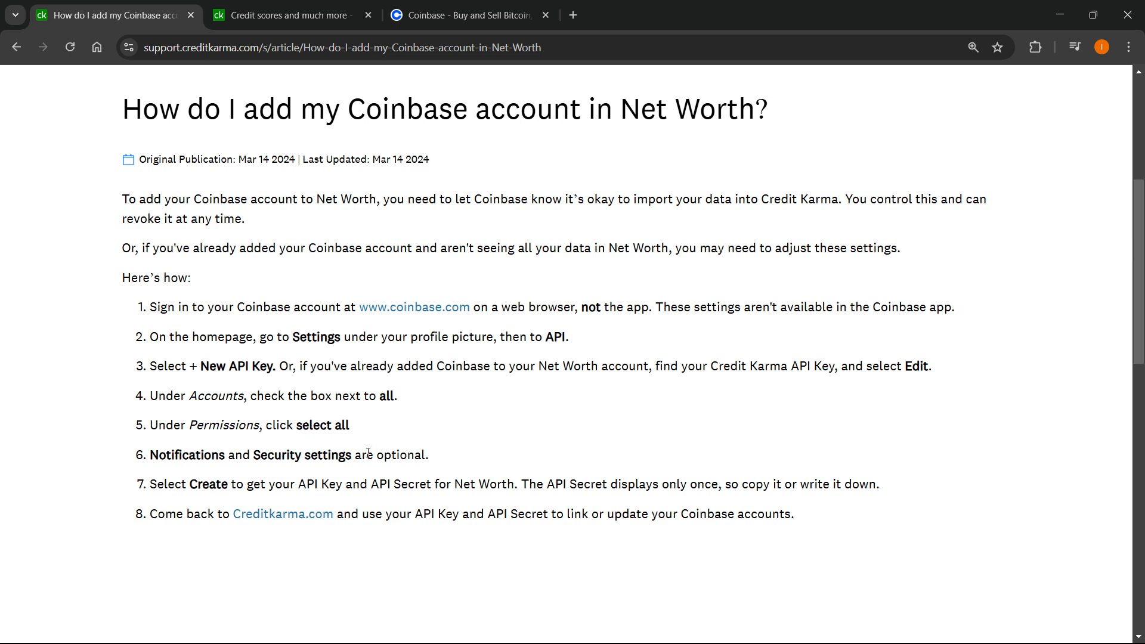
scroll("down", 3)
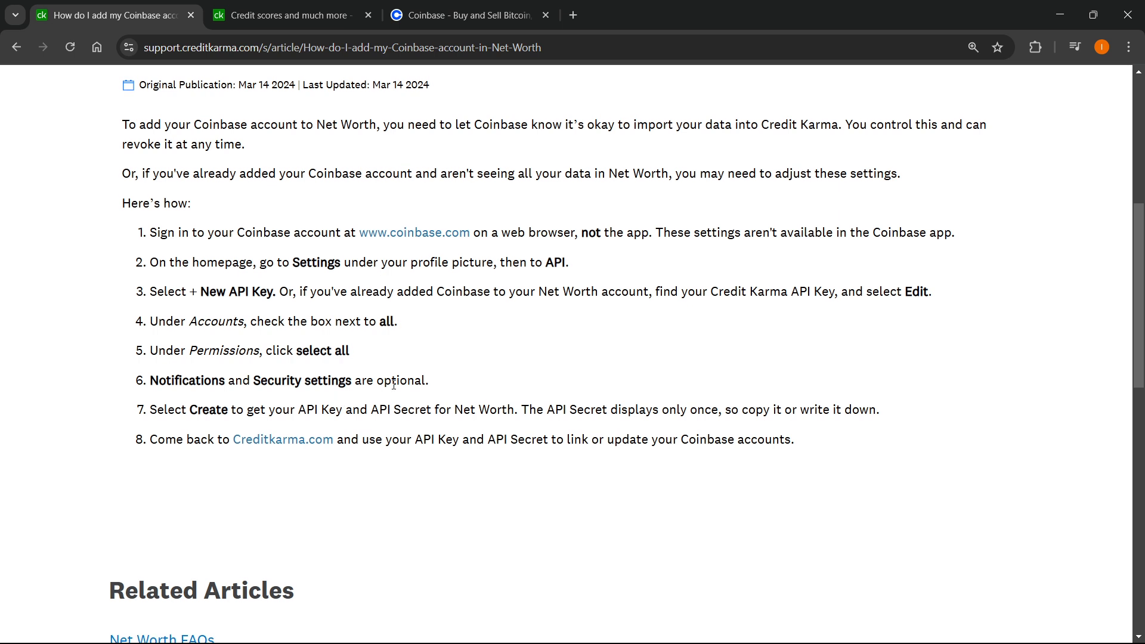
mouse_move(173, 425)
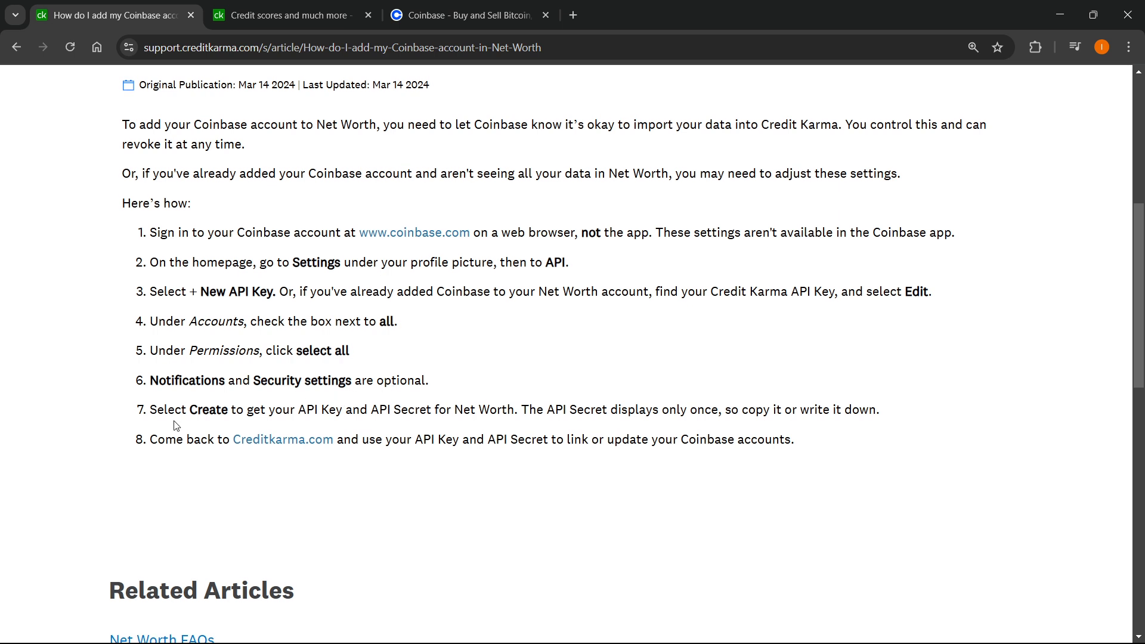
mouse_move(244, 413)
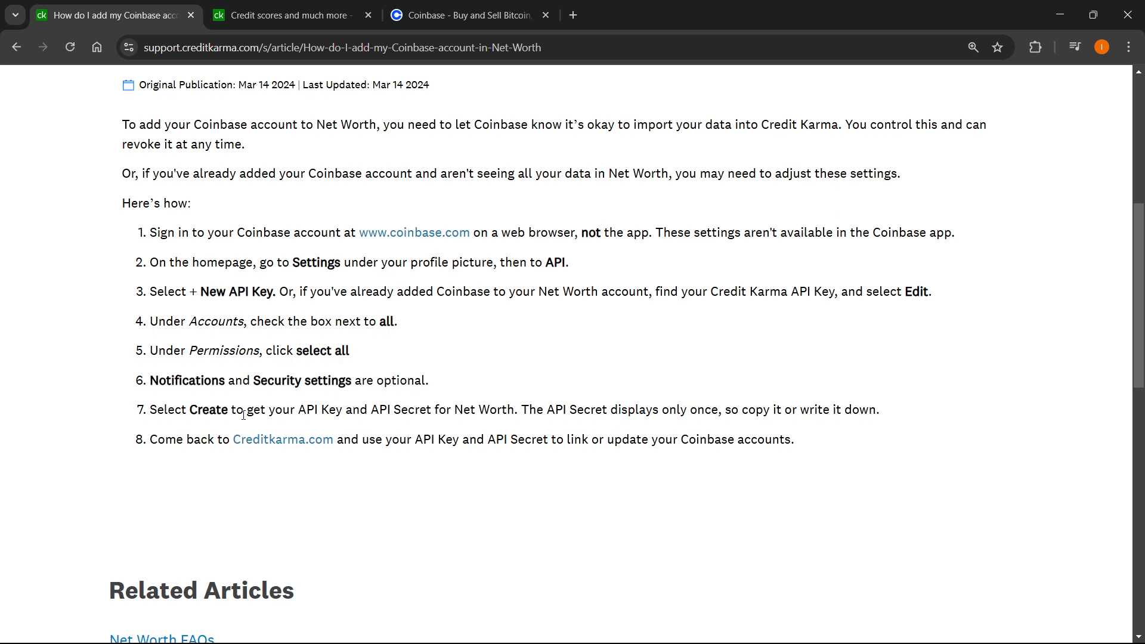
mouse_move(323, 419)
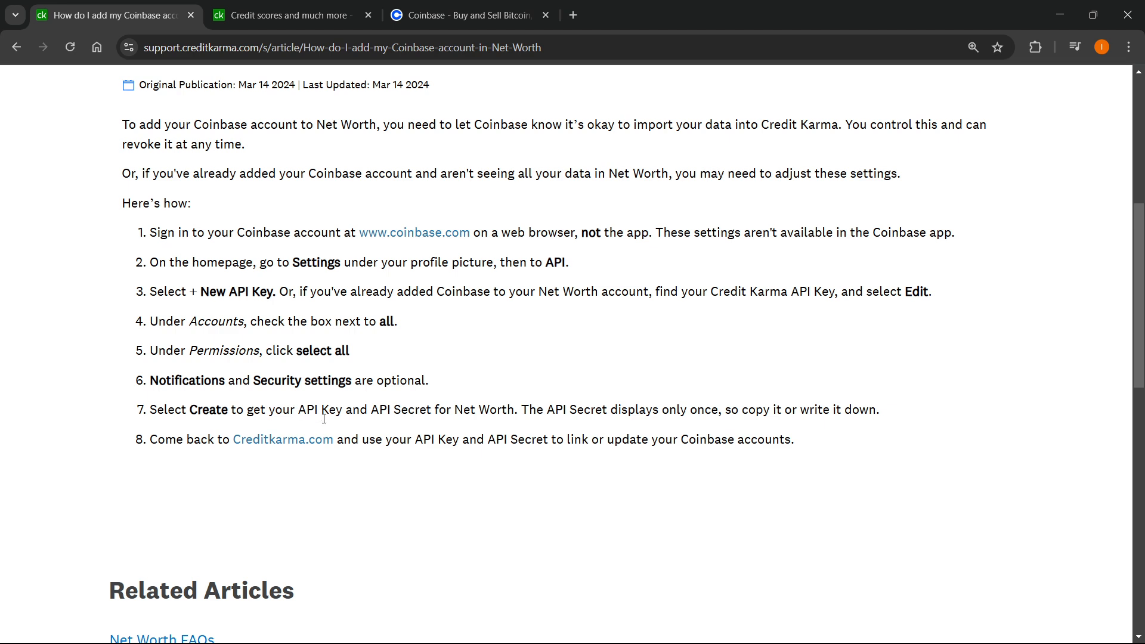
mouse_move(476, 414)
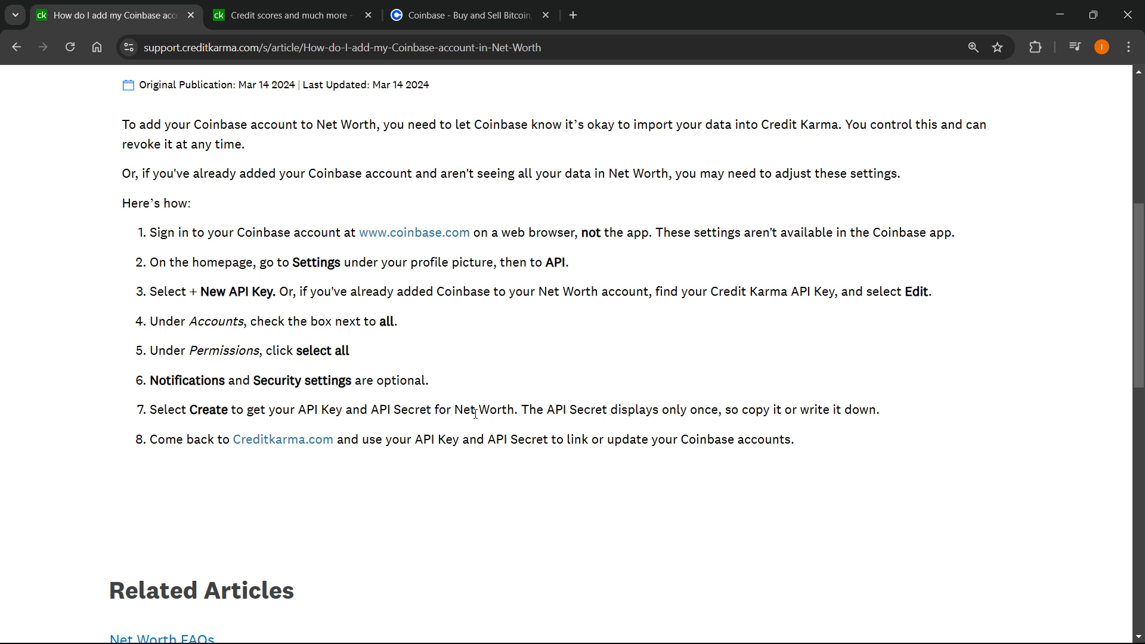
mouse_move(549, 414)
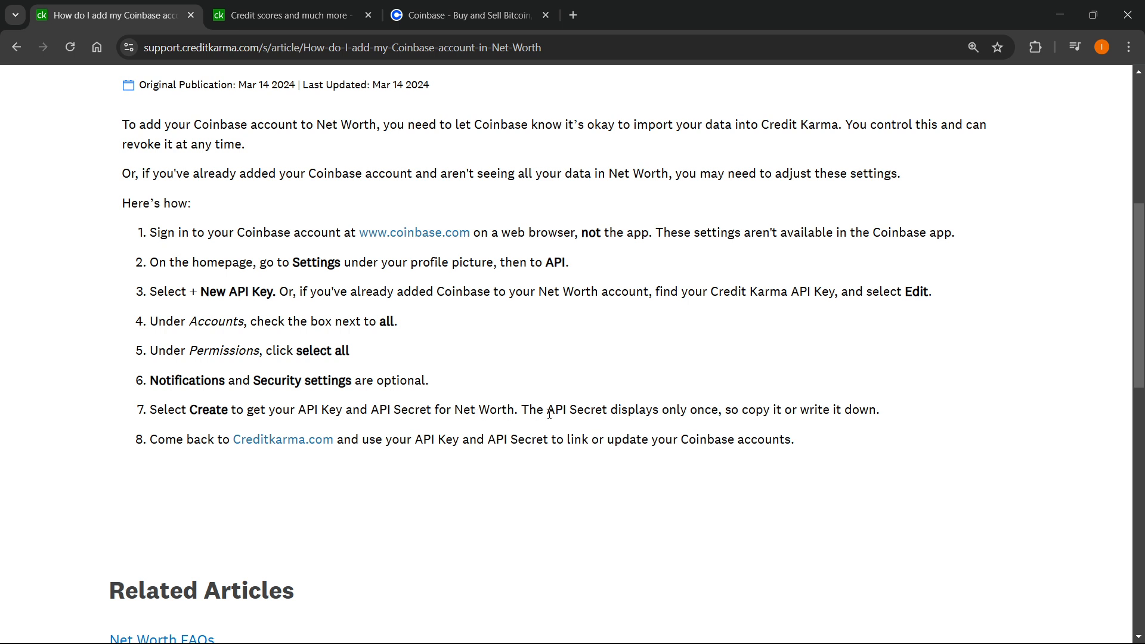
mouse_move(689, 407)
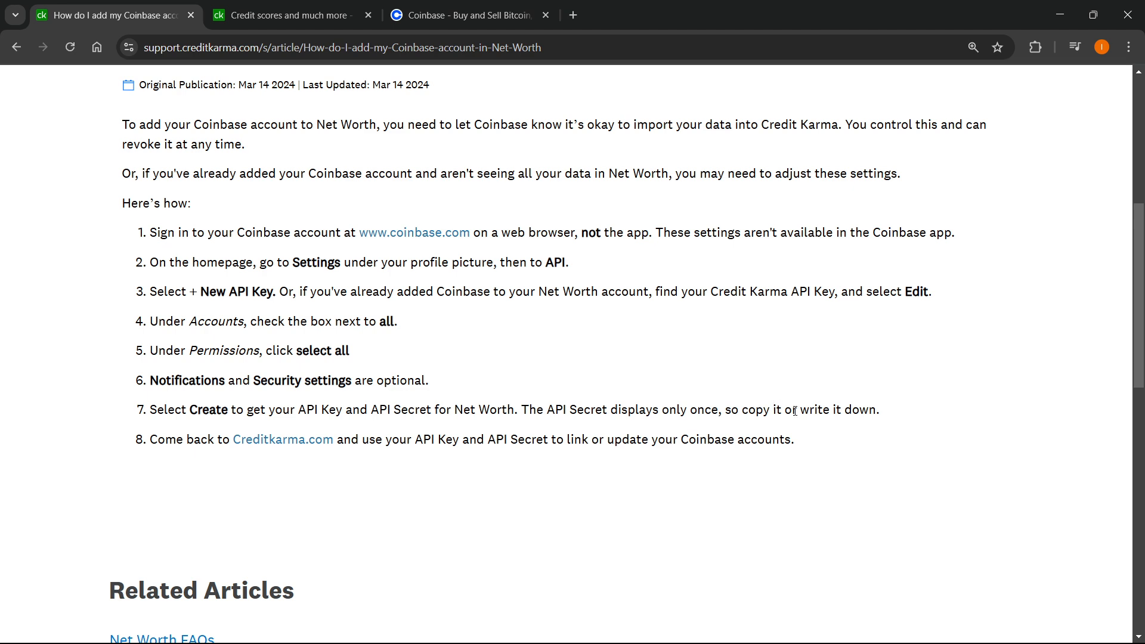
left_click_drag(693, 409, 879, 409)
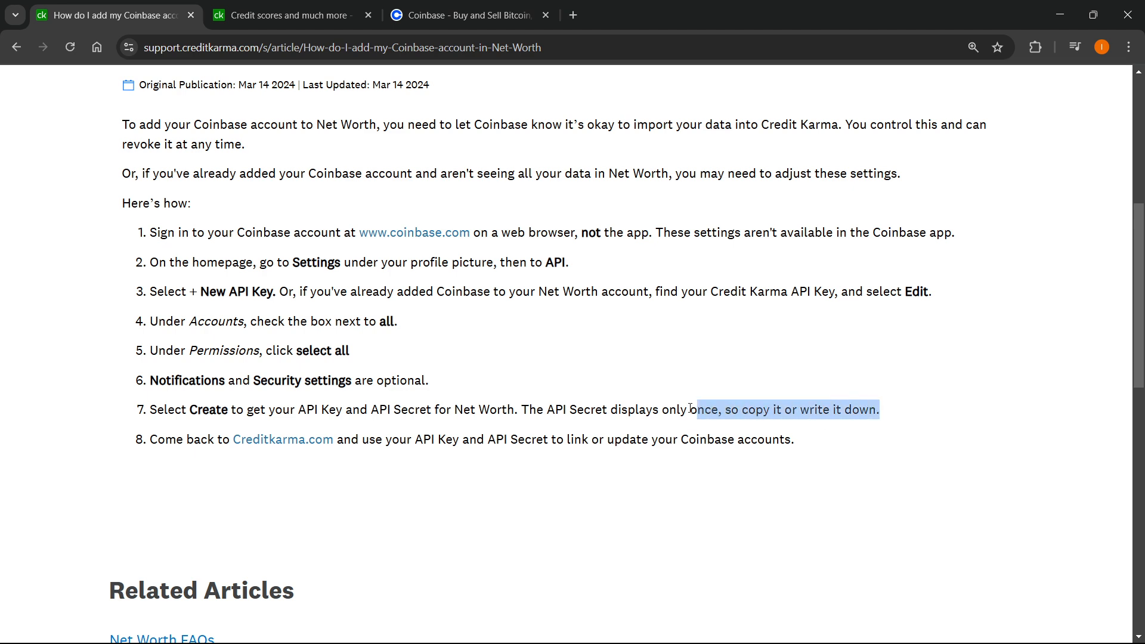
left_click(557, 391)
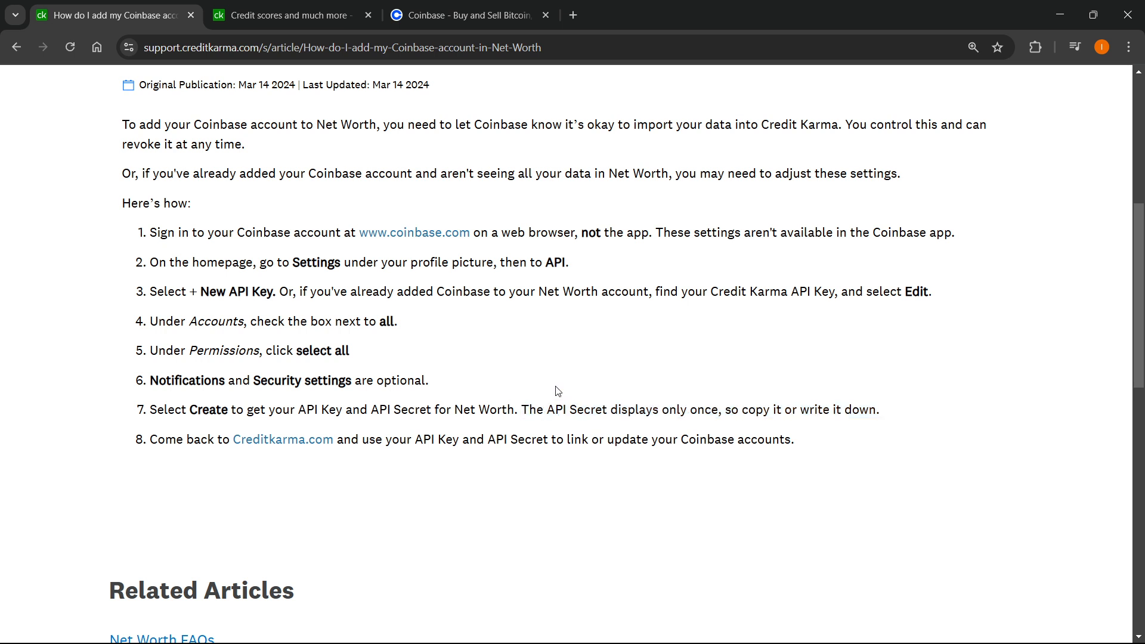
mouse_move(546, 412)
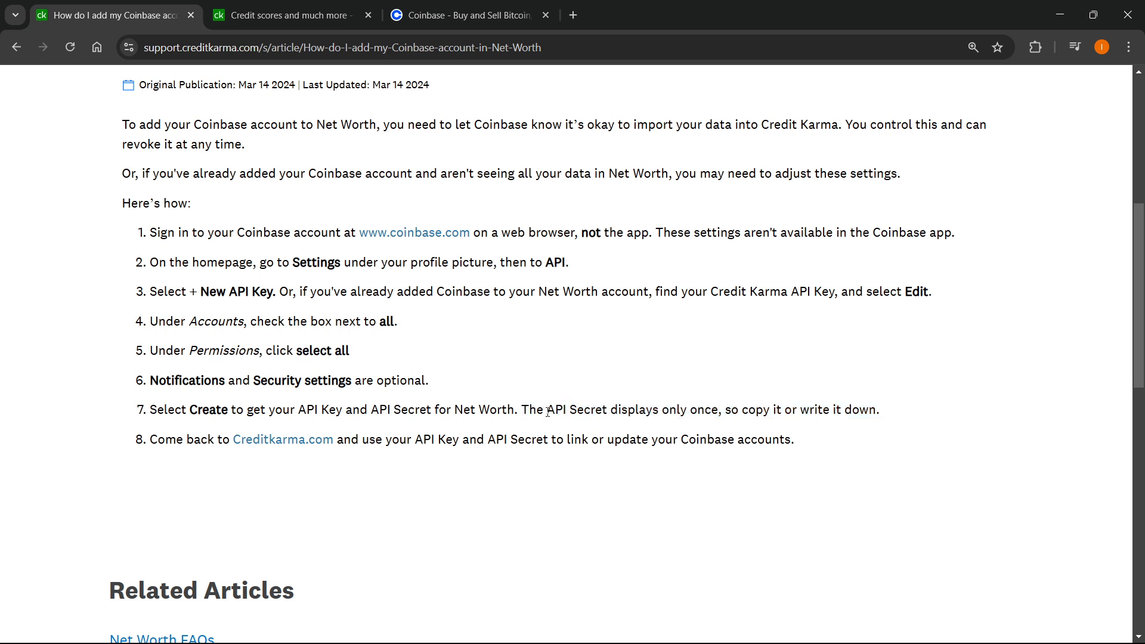
left_click_drag(546, 410, 710, 410)
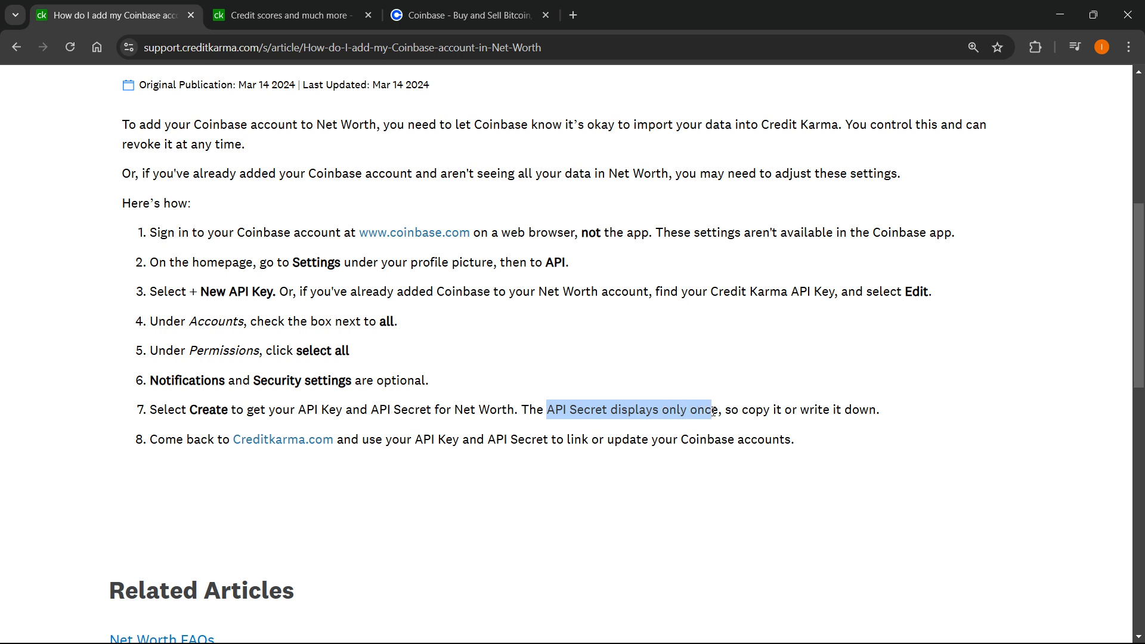
left_click(754, 410)
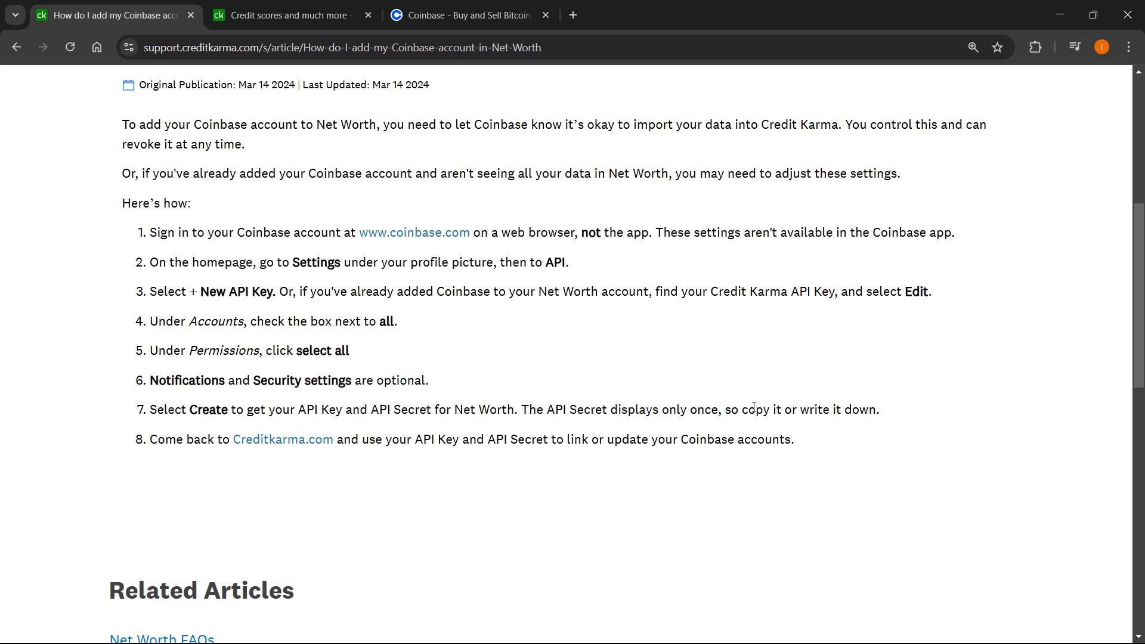
scroll("down", 3)
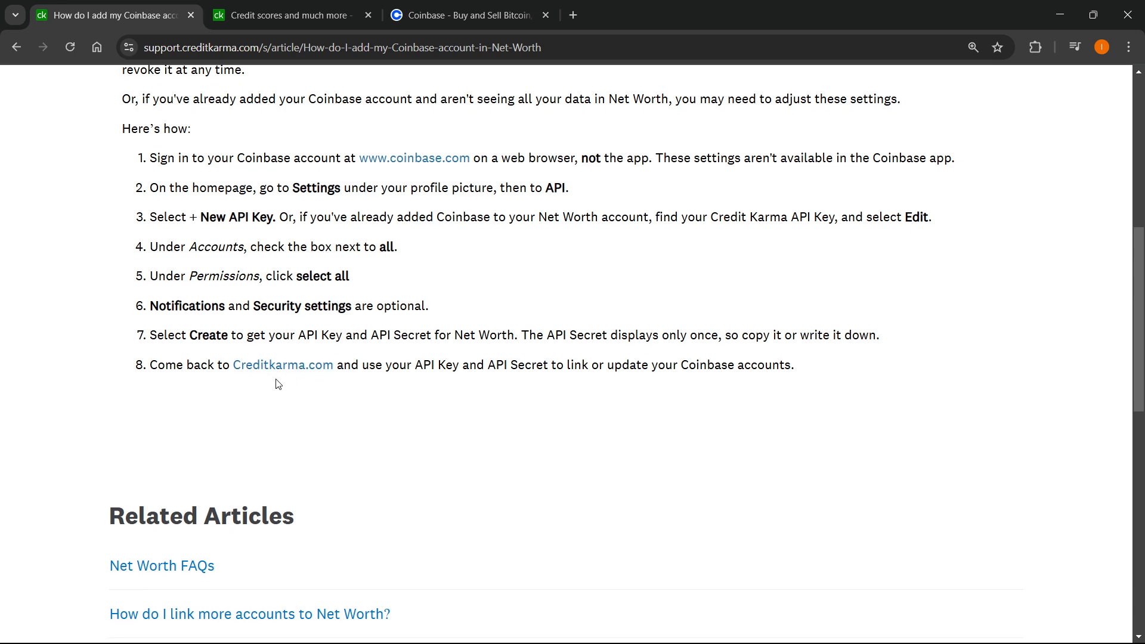
mouse_move(317, 174)
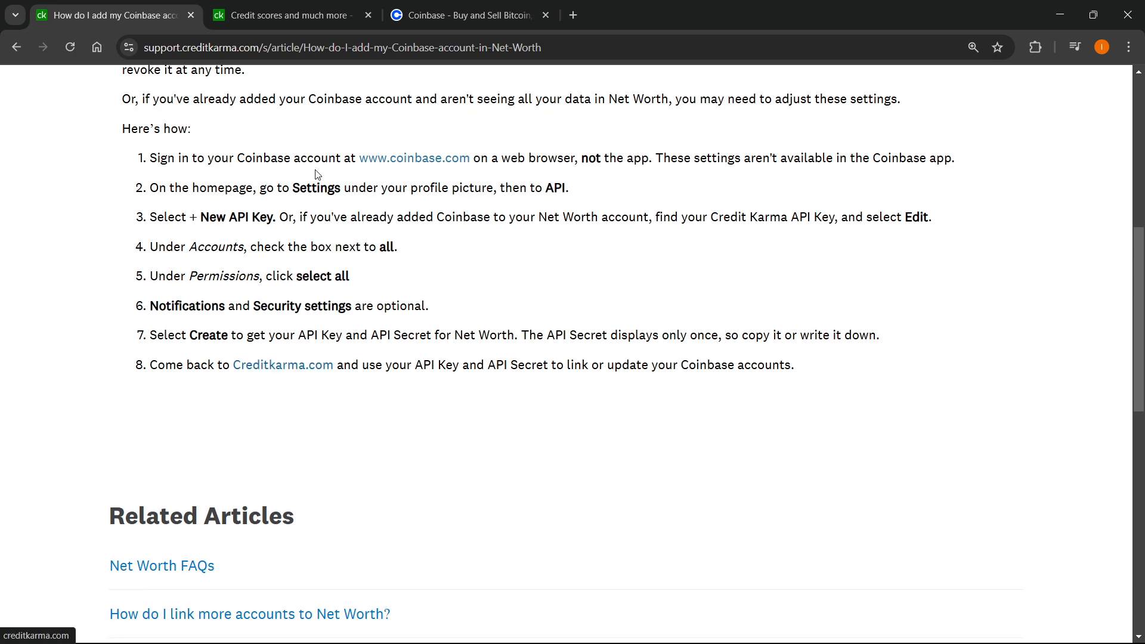
left_click(283, 365)
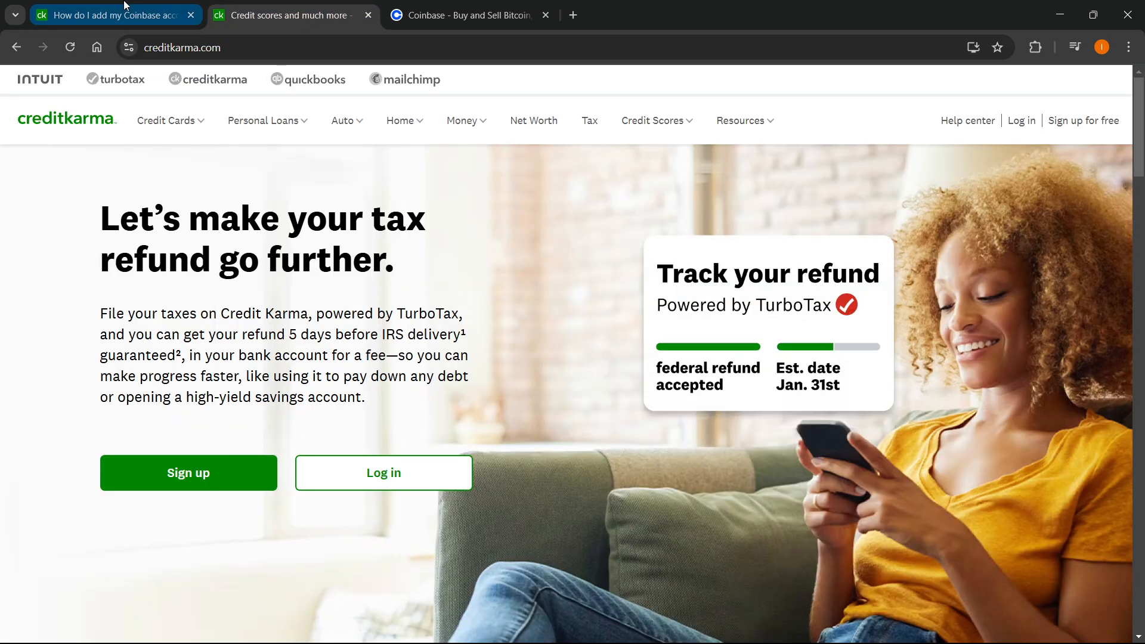
left_click(113, 15)
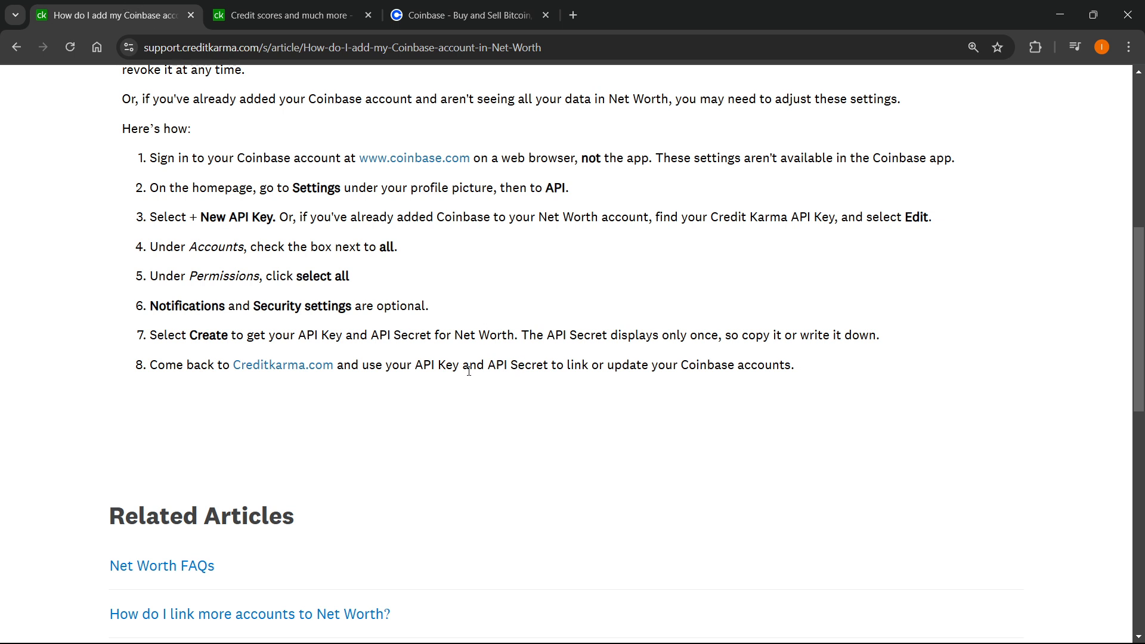
mouse_move(553, 362)
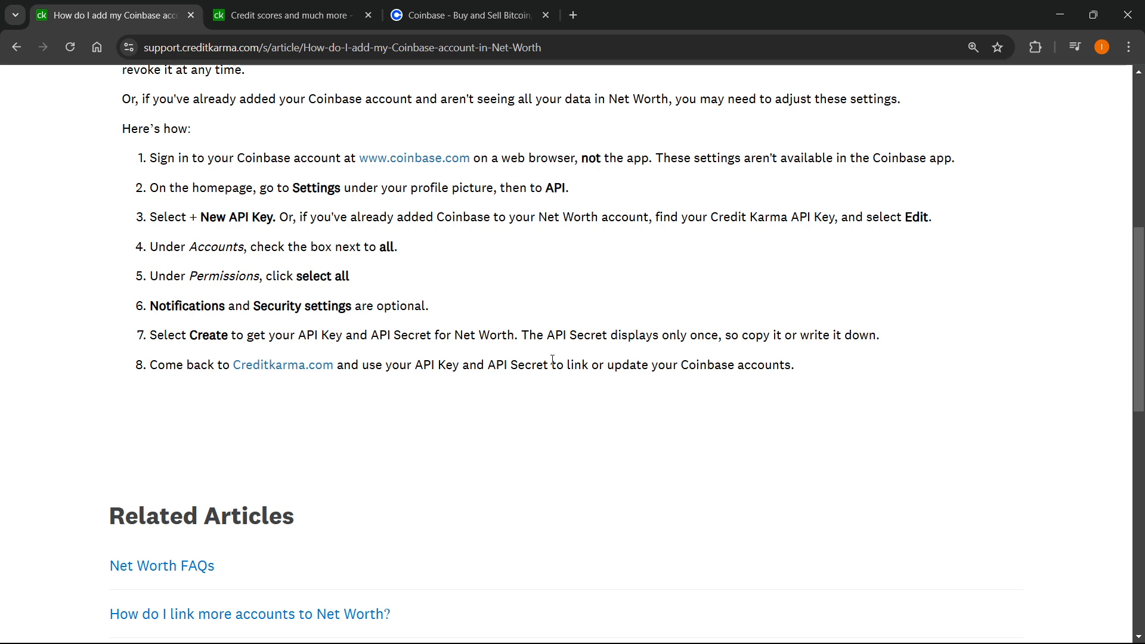
scroll("down", 3)
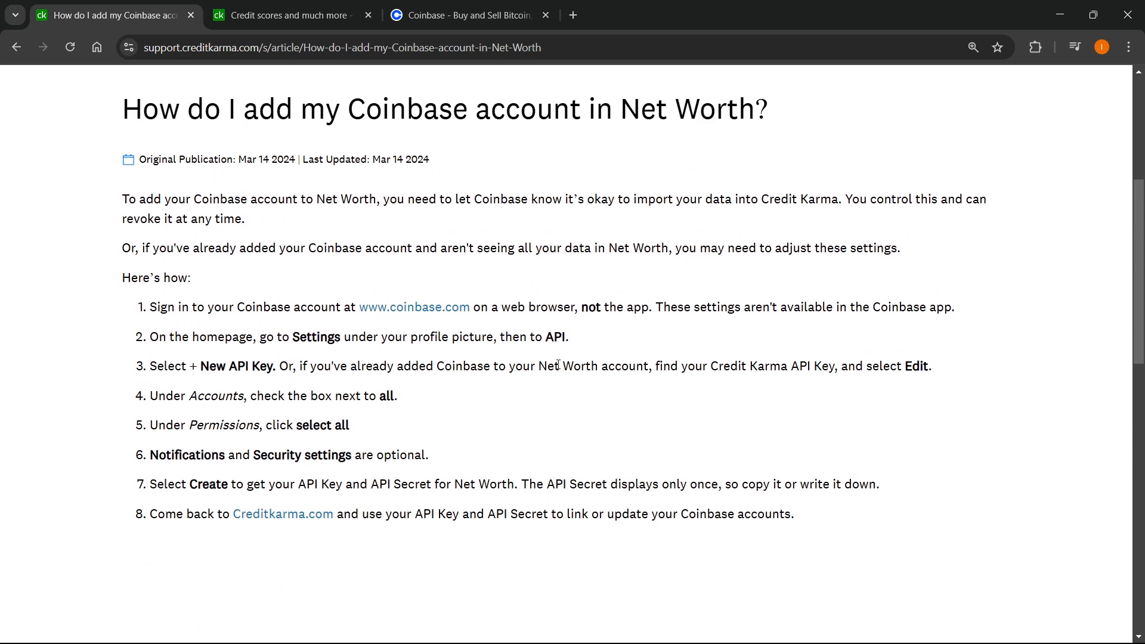
mouse_move(621, 346)
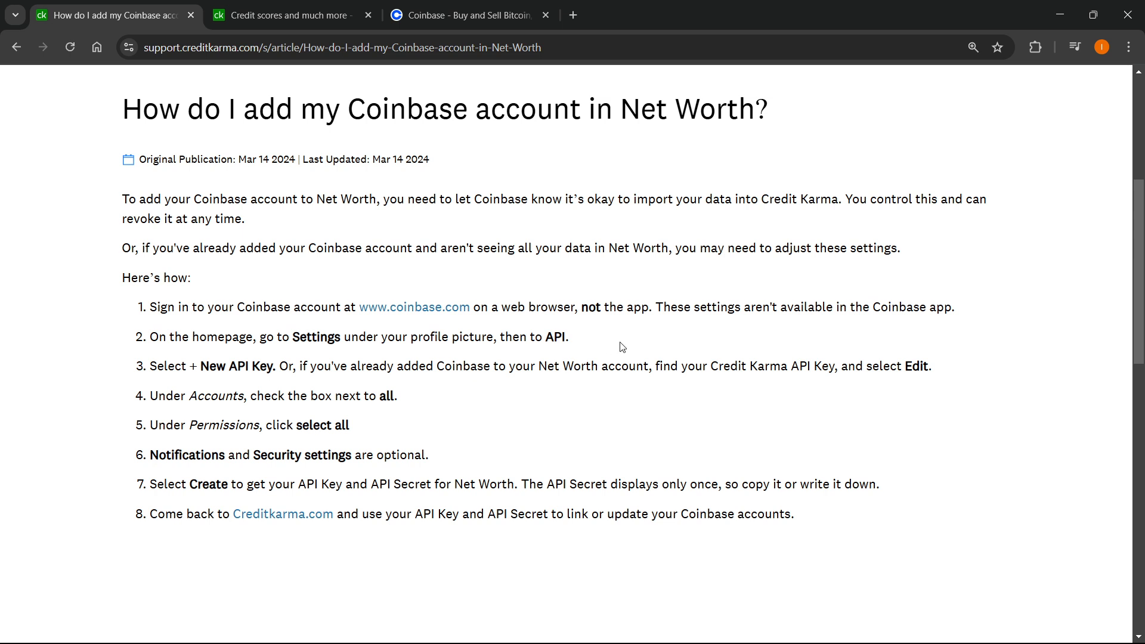